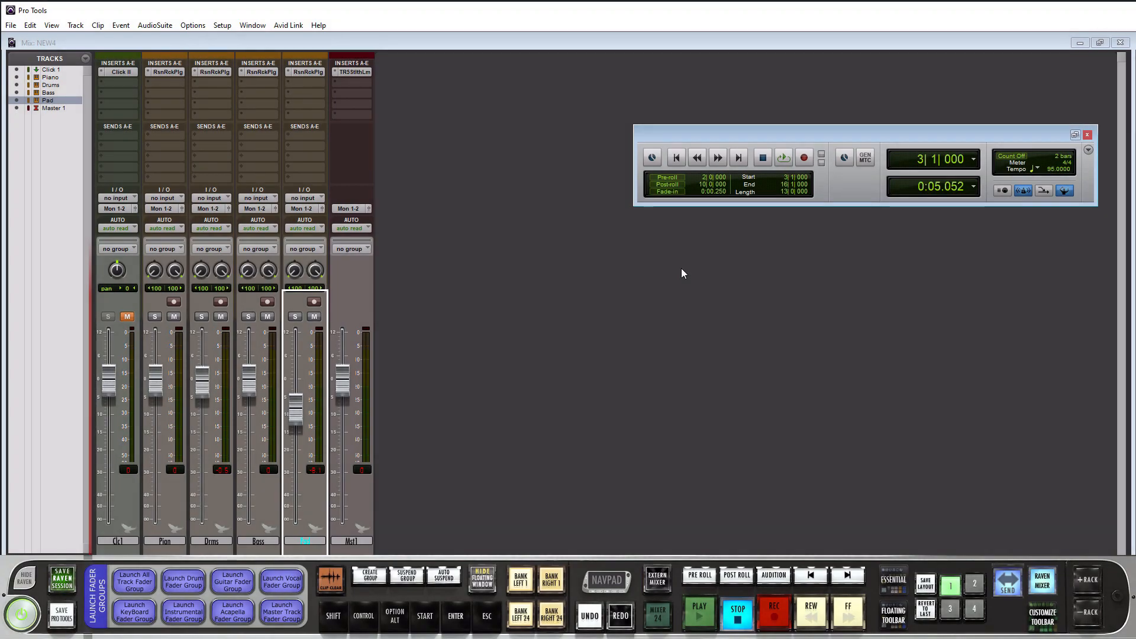
pyautogui.moveTo(640, 283)
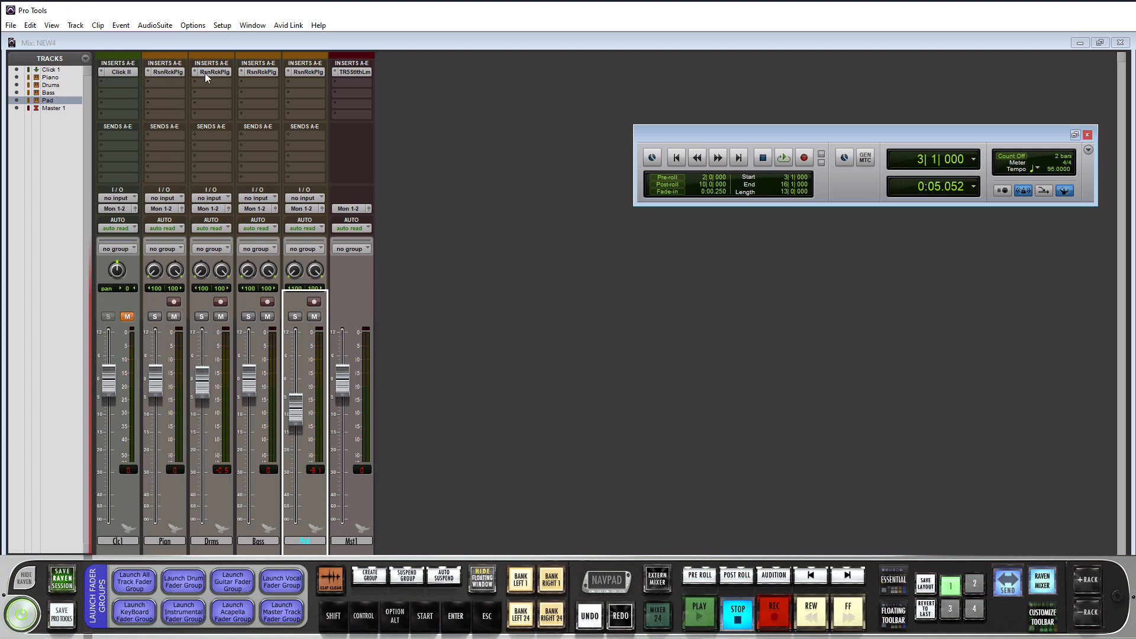
pyautogui.moveTo(261, 193)
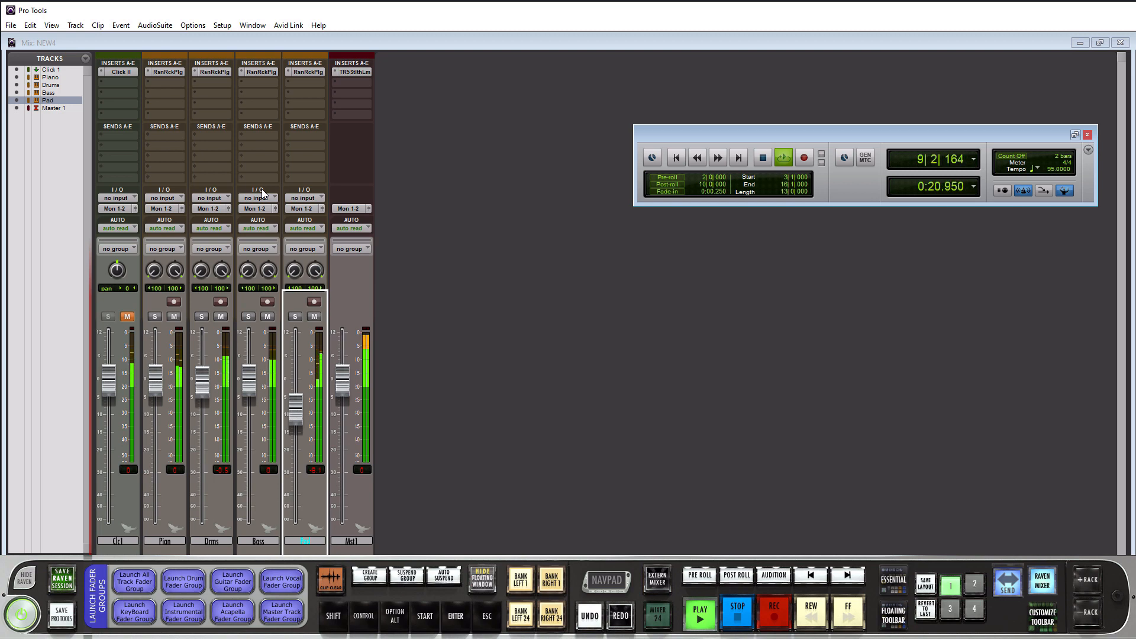
# - Stop playback and create a new stereo instrument track named Inst 1
pyautogui.click(736, 613)
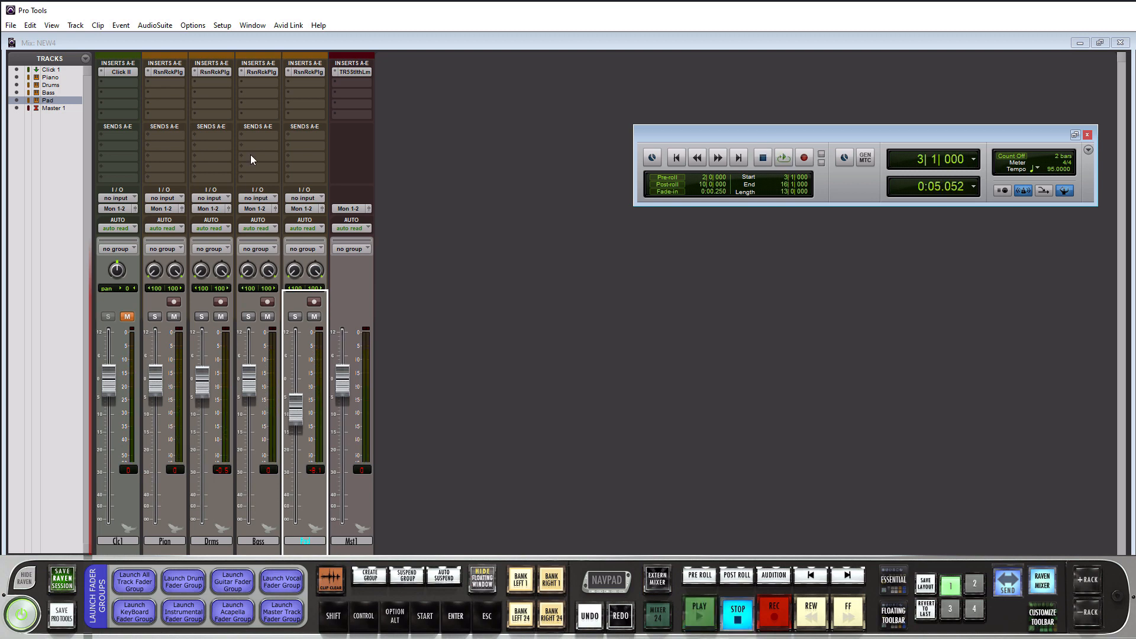
pyautogui.moveTo(191, 118)
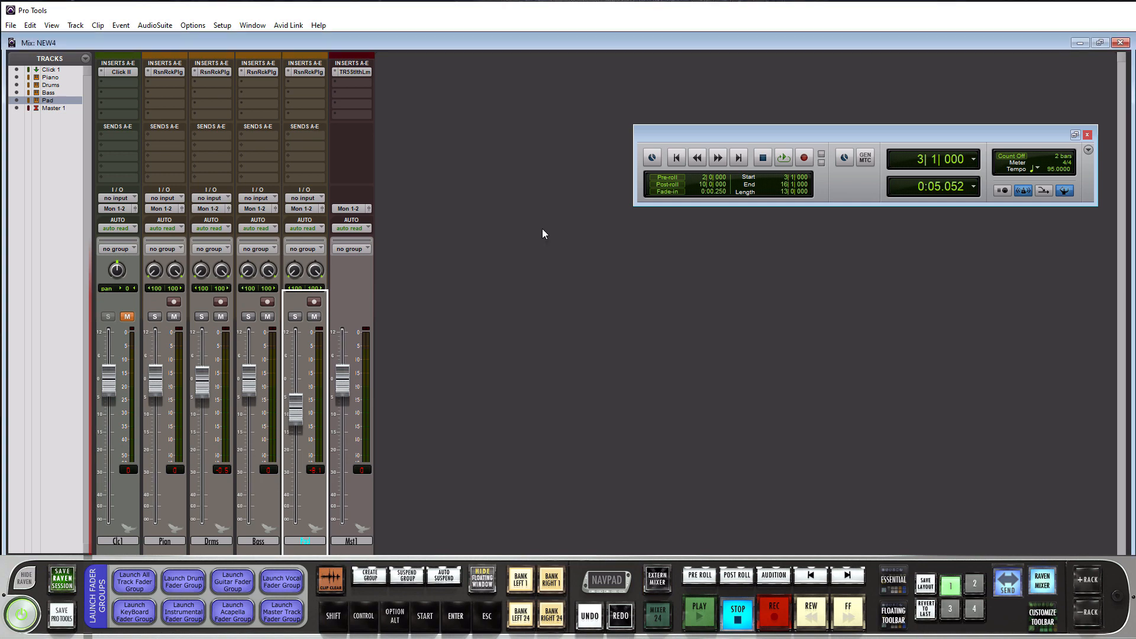
pyautogui.moveTo(509, 285)
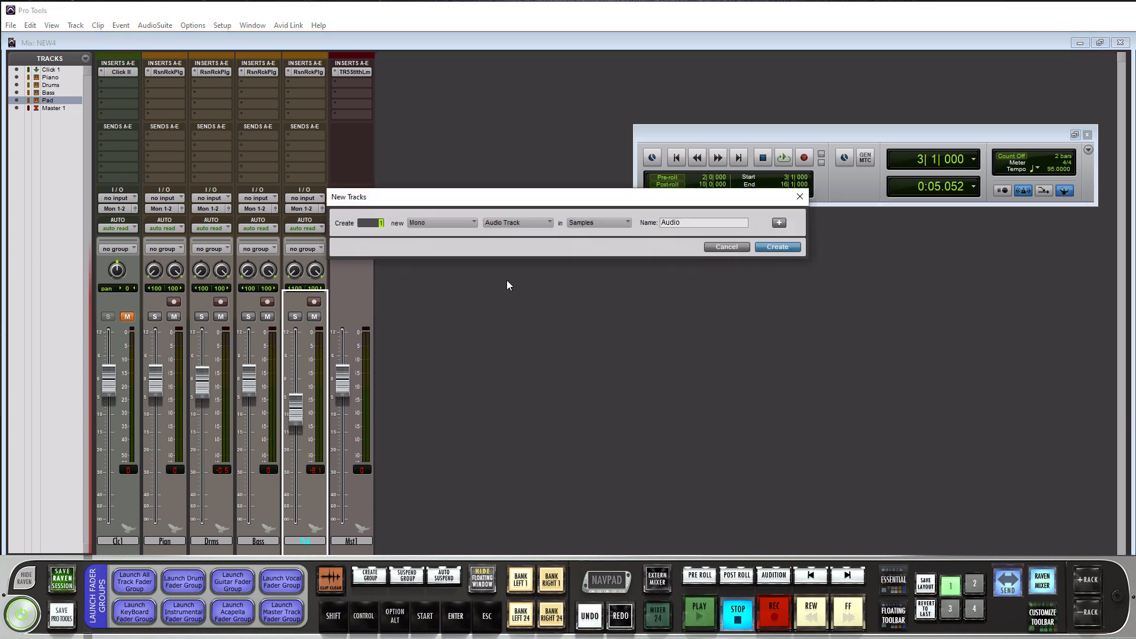
pyautogui.click(517, 222)
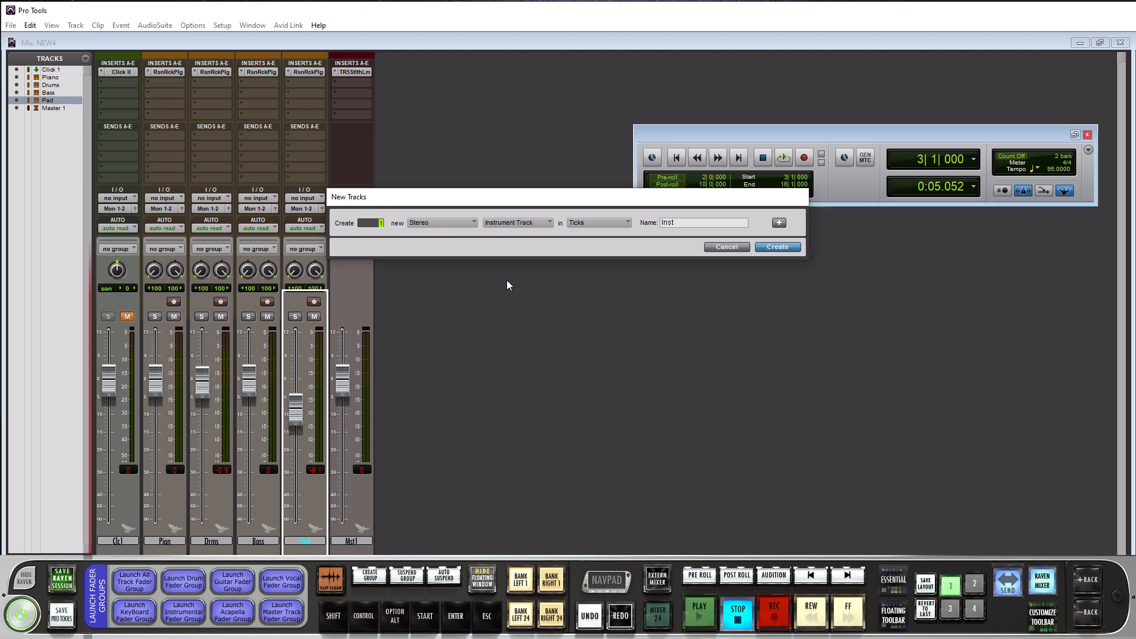
pyautogui.click(777, 246)
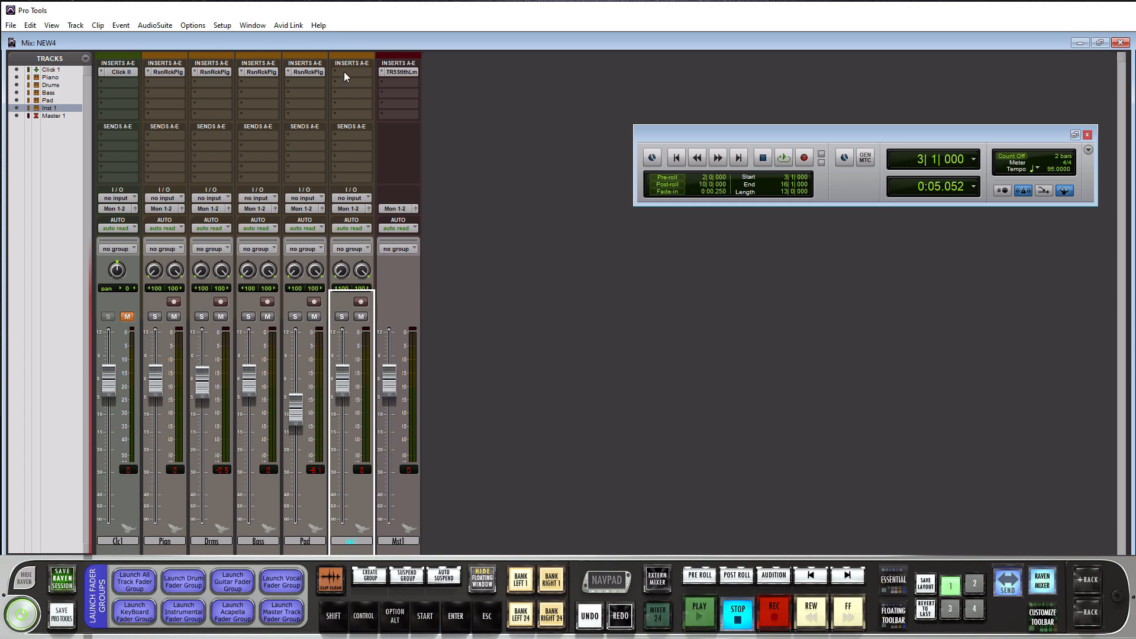
# - Insert Reason Rack Plugin (stereo) as the instrument on the Inst 1 track
pyautogui.click(351, 77)
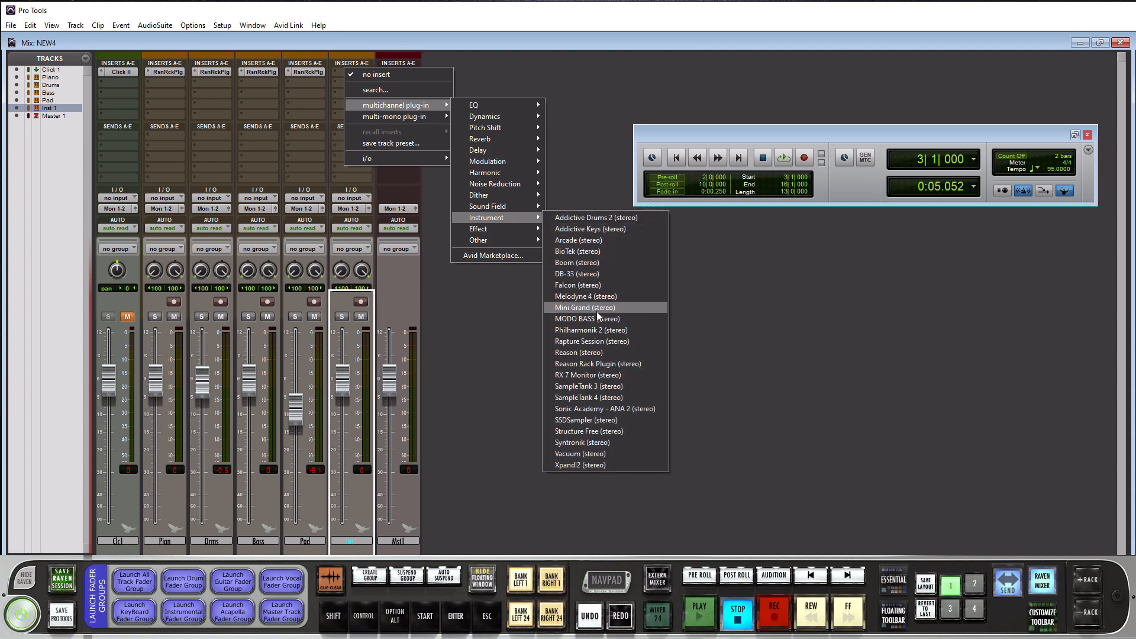
pyautogui.moveTo(587, 358)
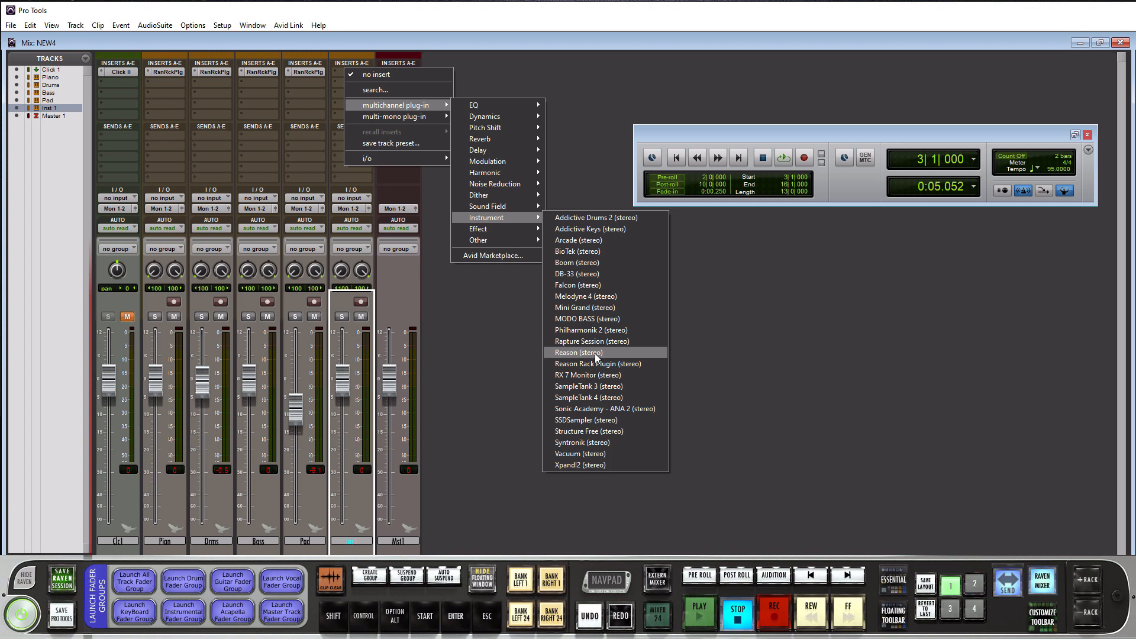
pyautogui.moveTo(597, 374)
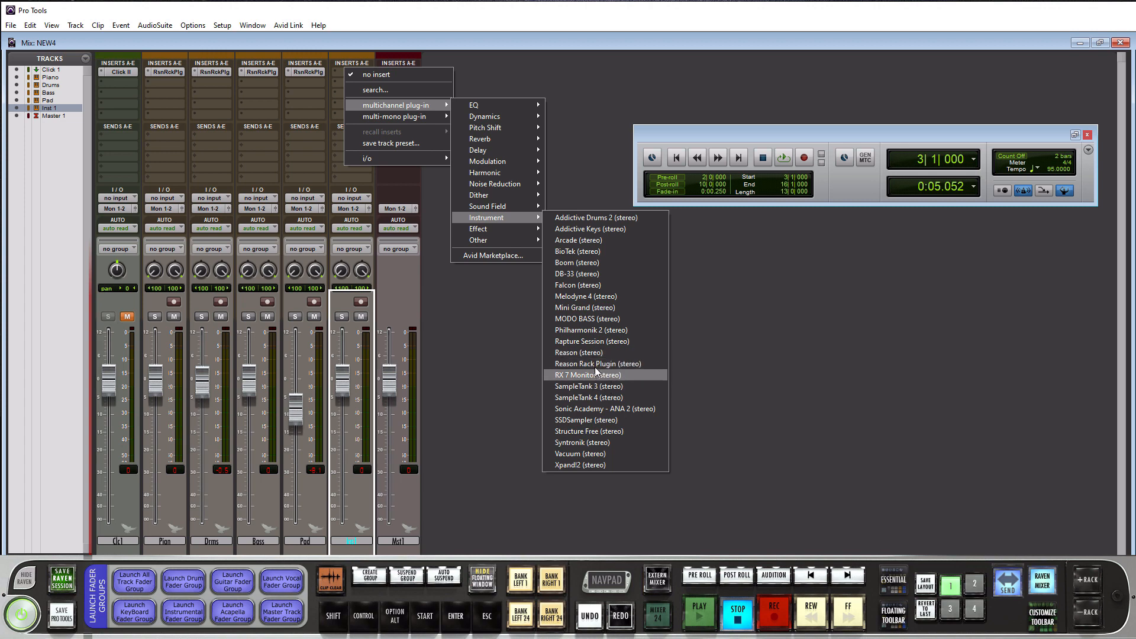
pyautogui.click(597, 363)
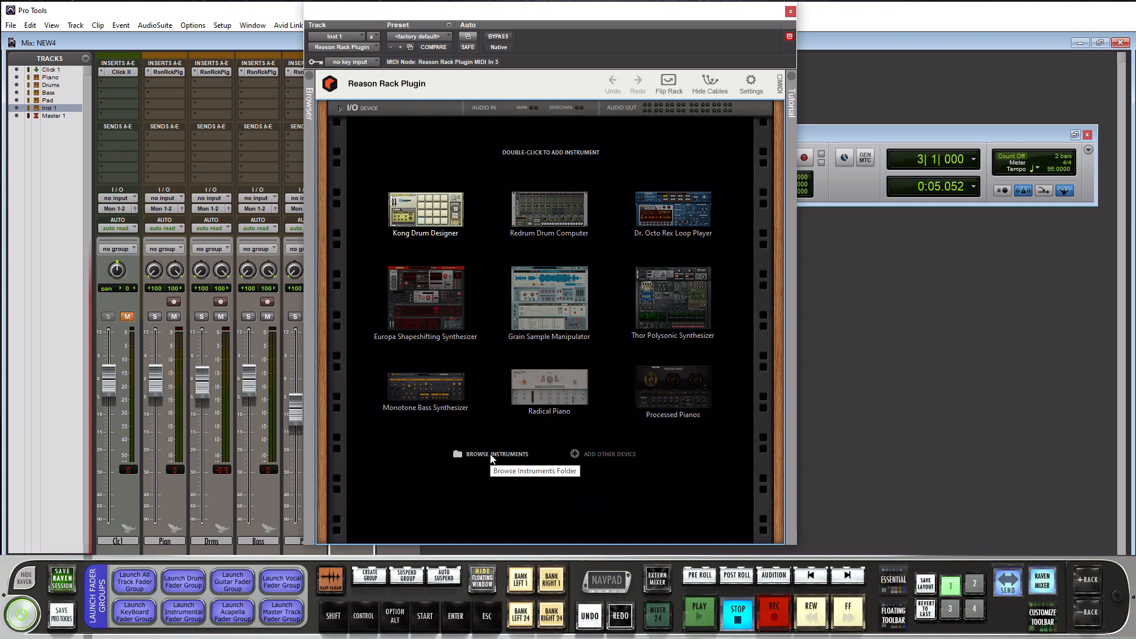
# - Browse Instruments from the empty rack and scroll down through the built-in device list
pyautogui.click(491, 455)
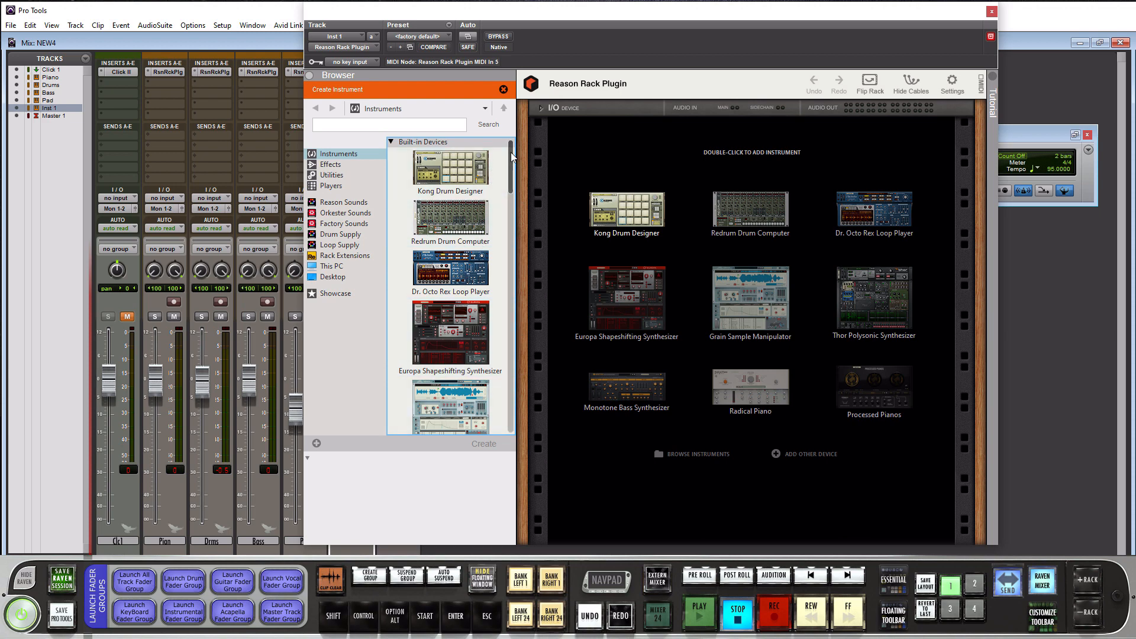
pyautogui.scroll(-3)
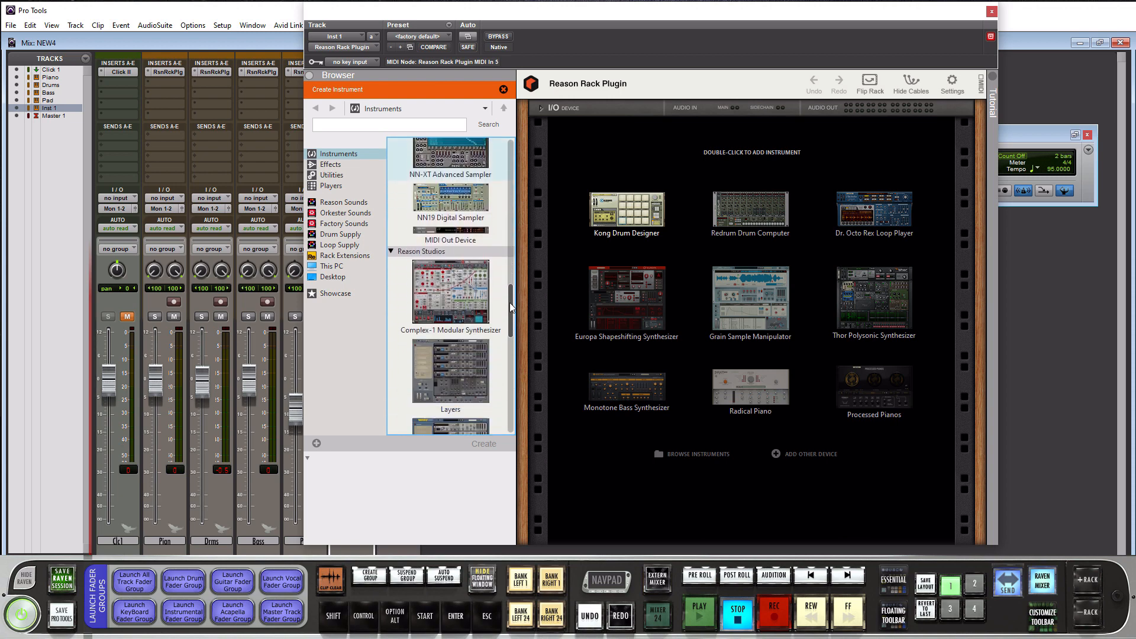
pyautogui.scroll(-3)
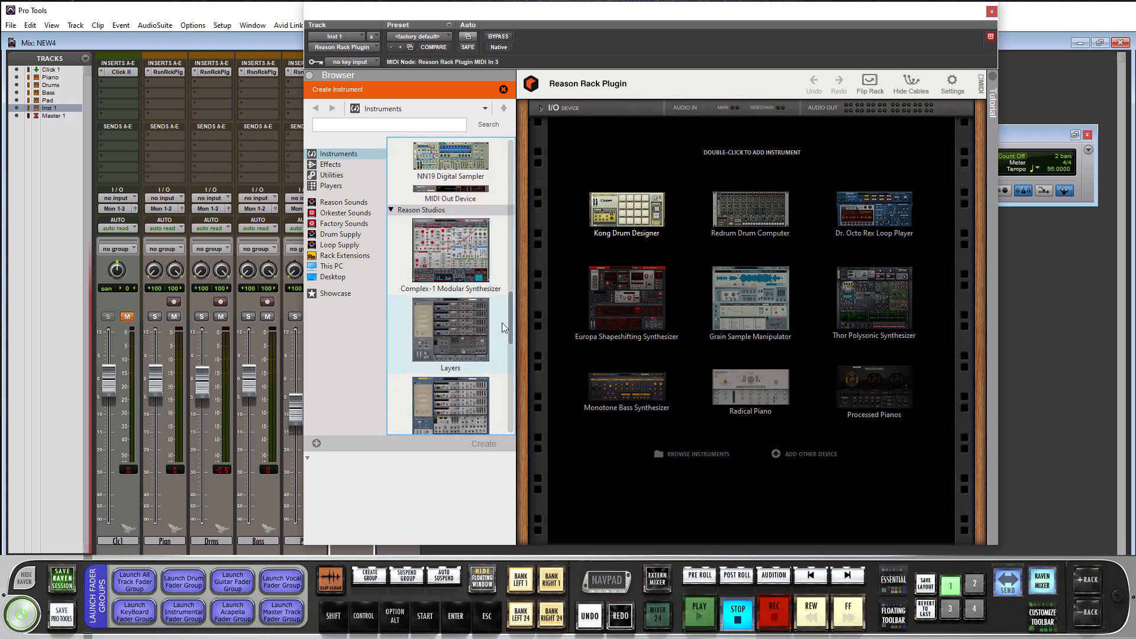
pyautogui.scroll(-3)
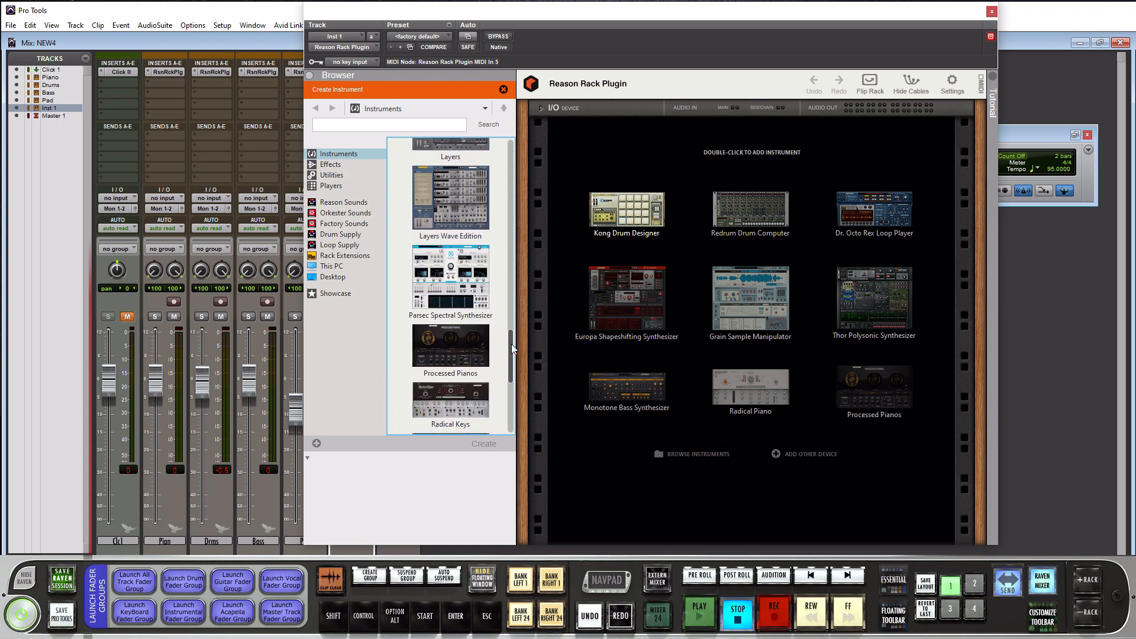
pyautogui.scroll(-3)
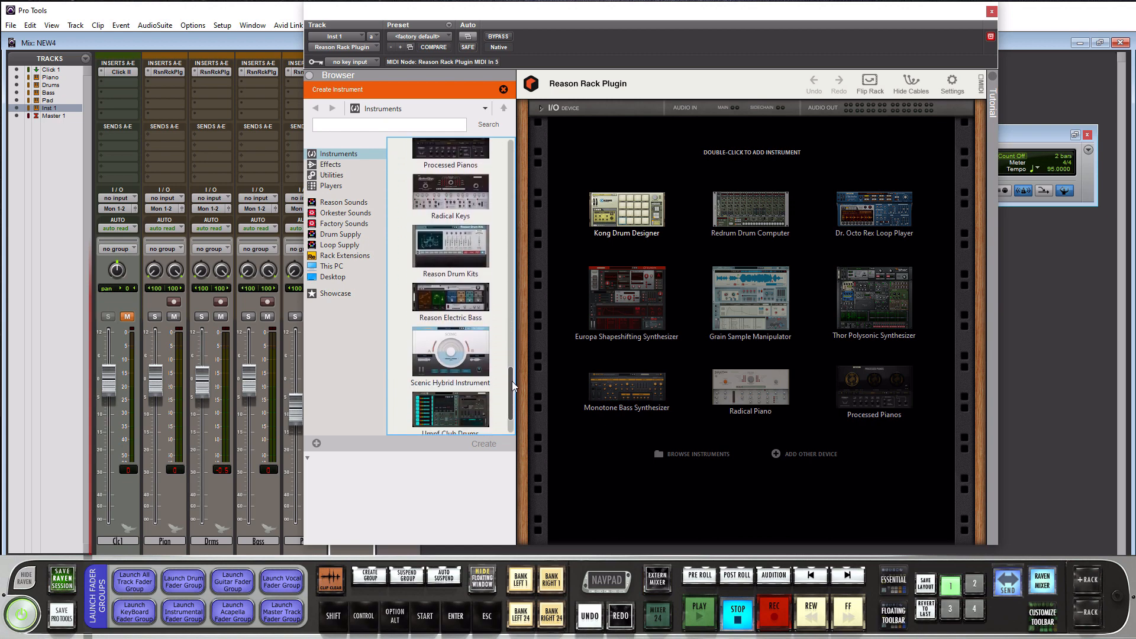
pyautogui.moveTo(485, 318)
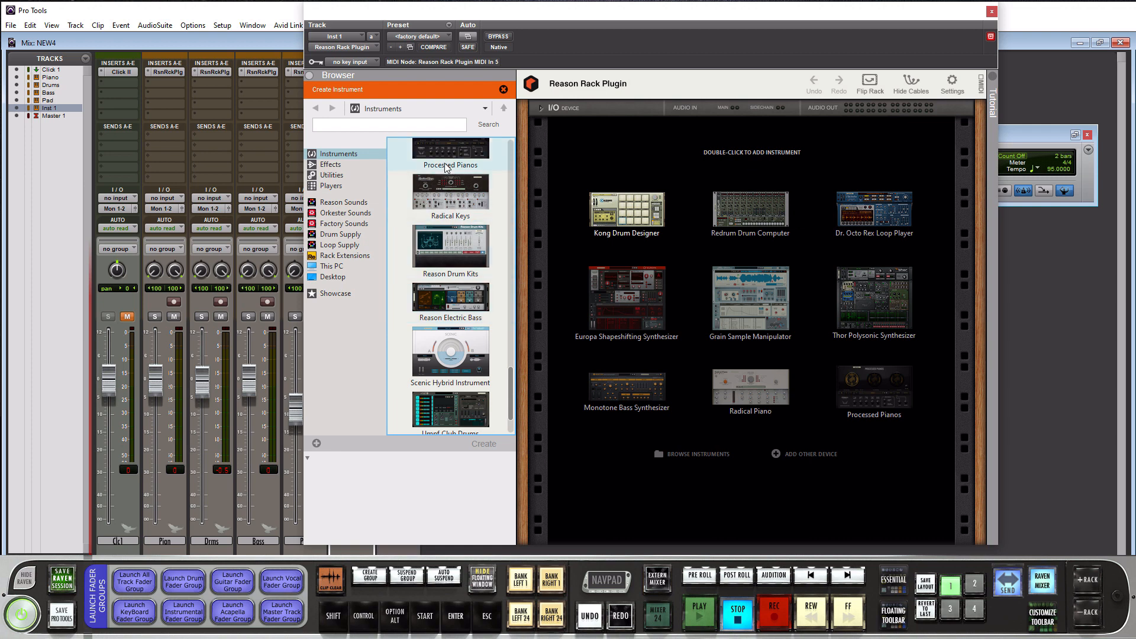
pyautogui.moveTo(475, 173)
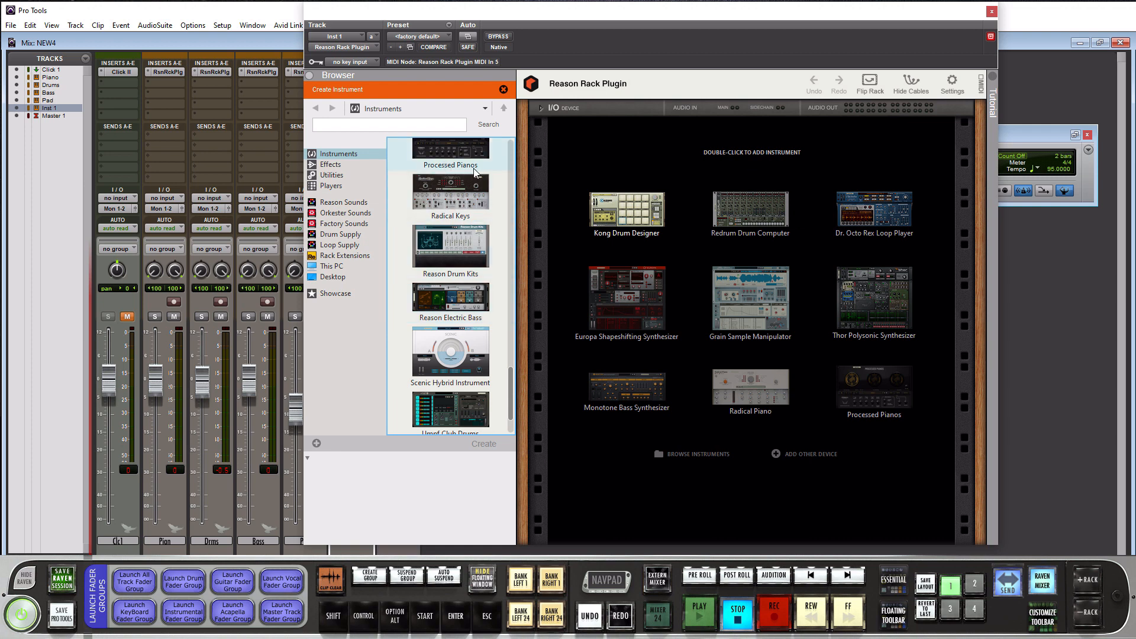
pyautogui.moveTo(457, 260)
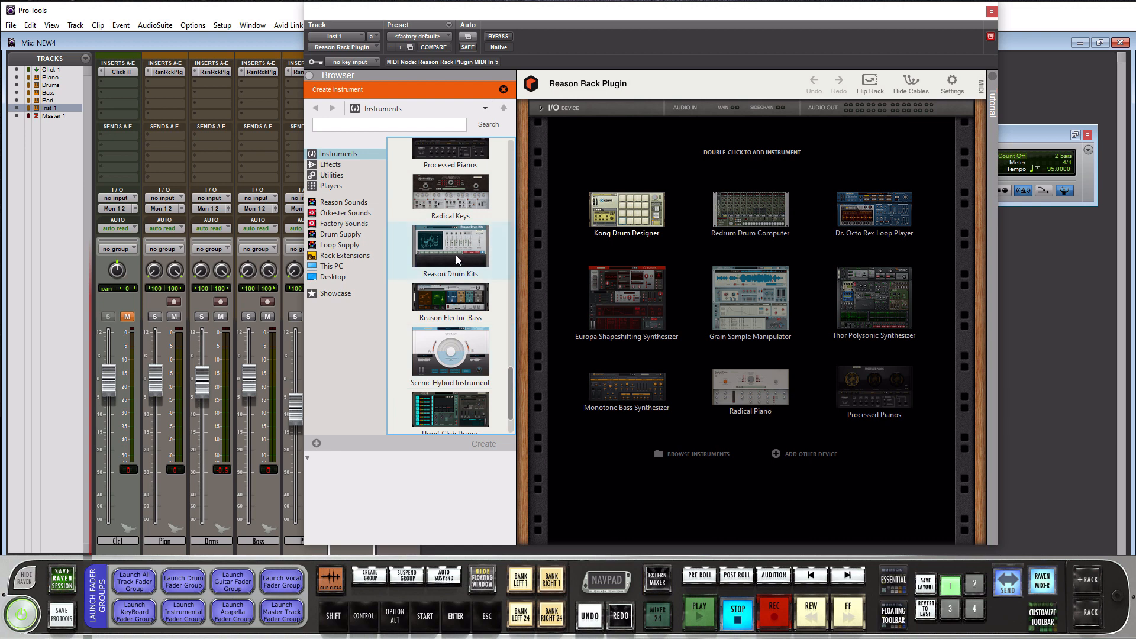
pyautogui.moveTo(482, 254)
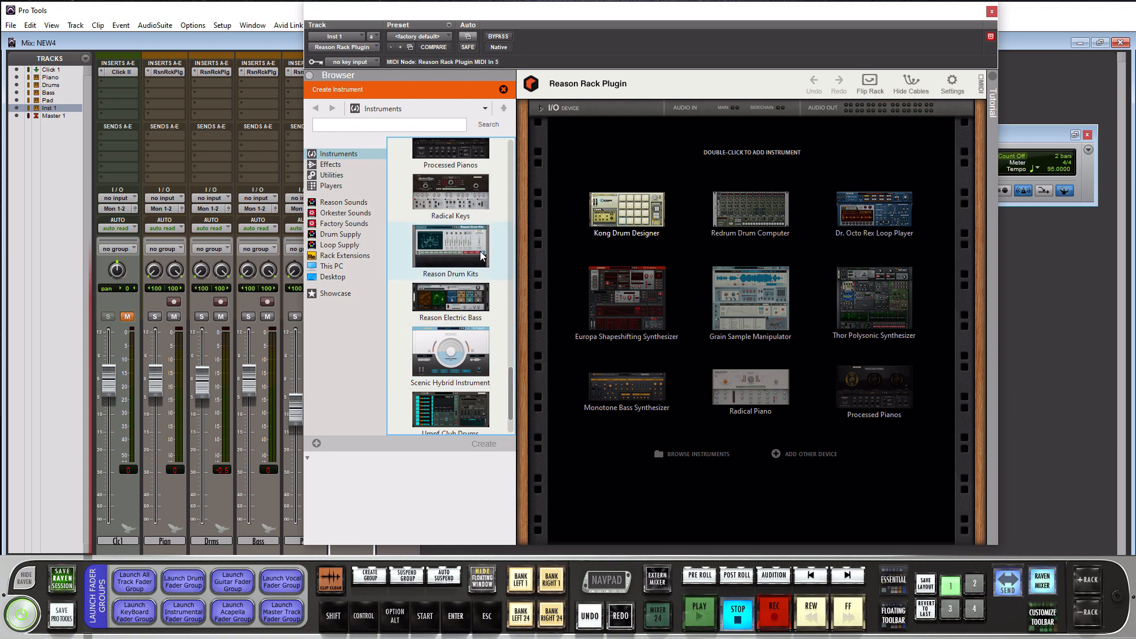
pyautogui.moveTo(215, 218)
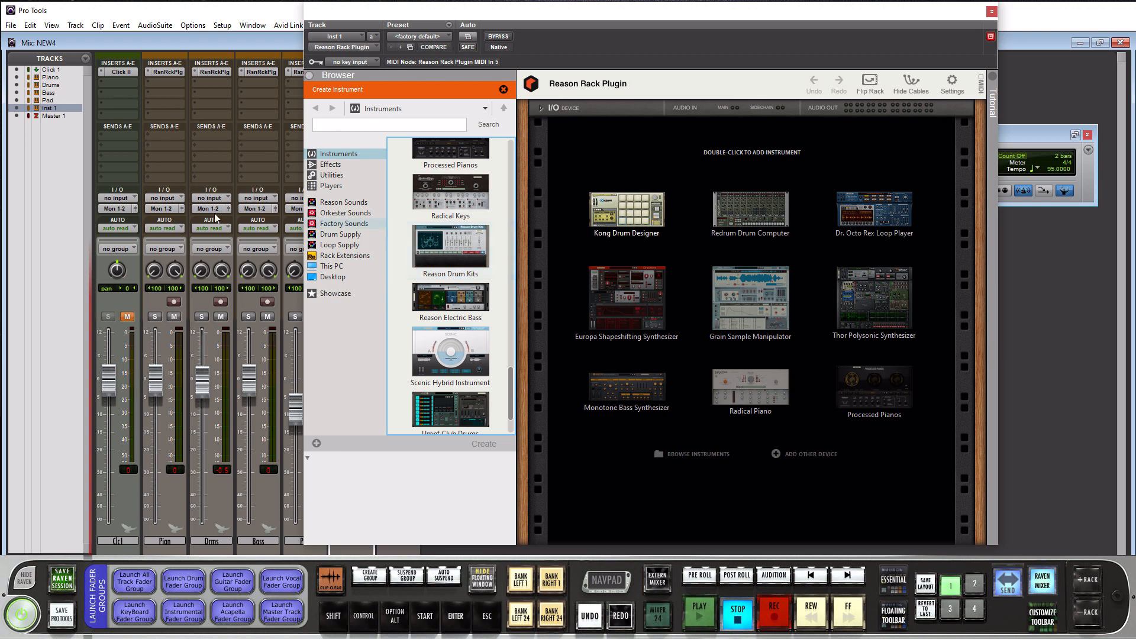
pyautogui.scroll(-3)
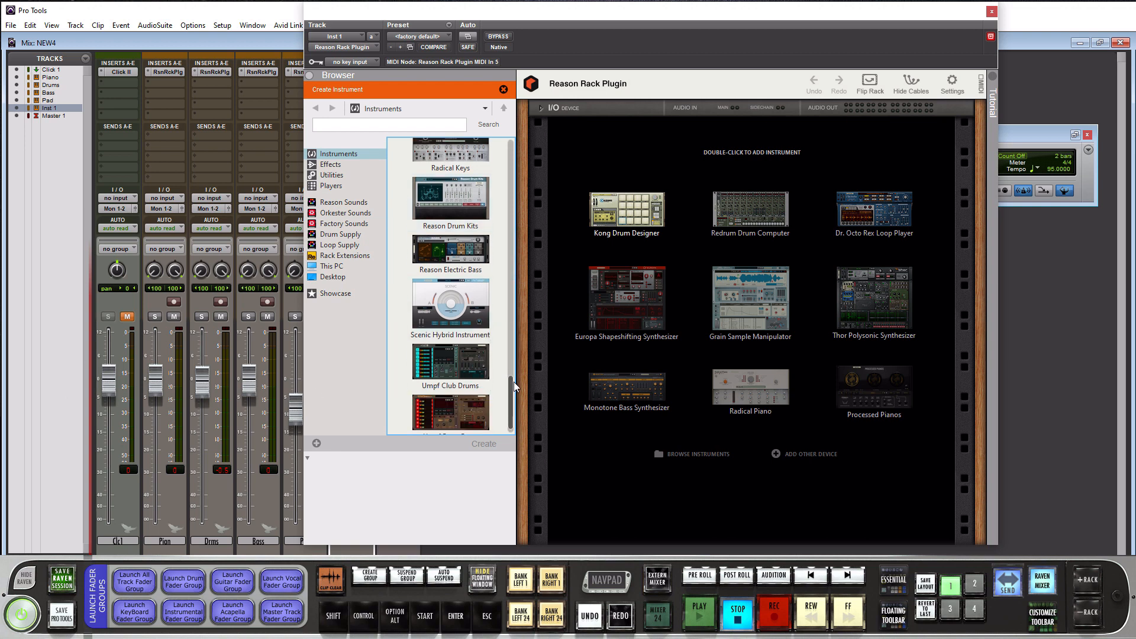
pyautogui.scroll(-3)
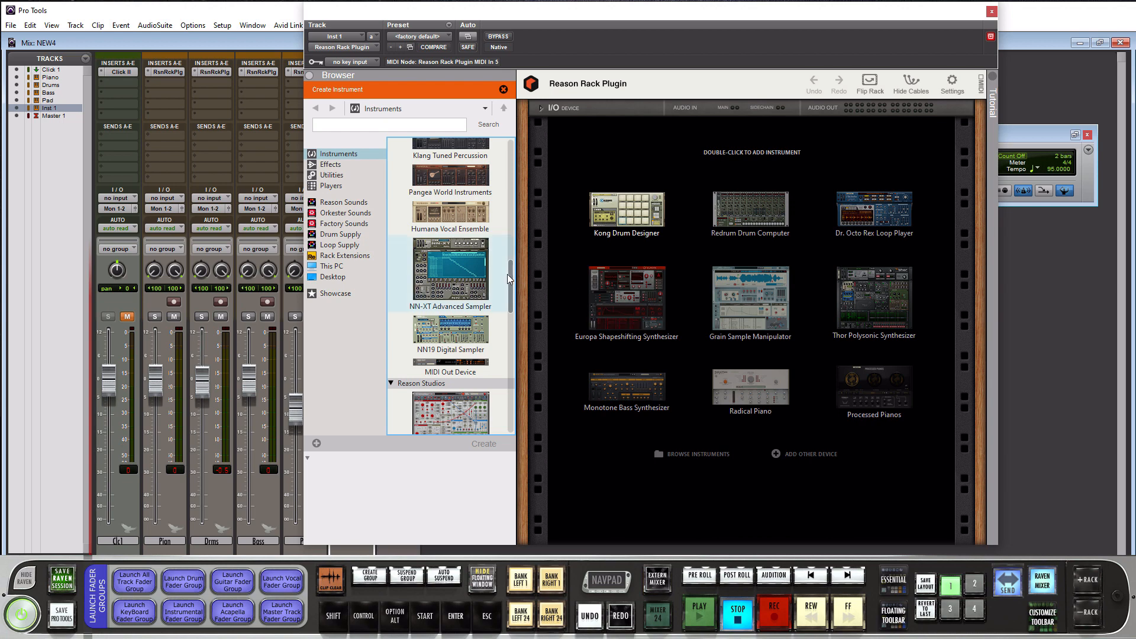
pyautogui.scroll(-3)
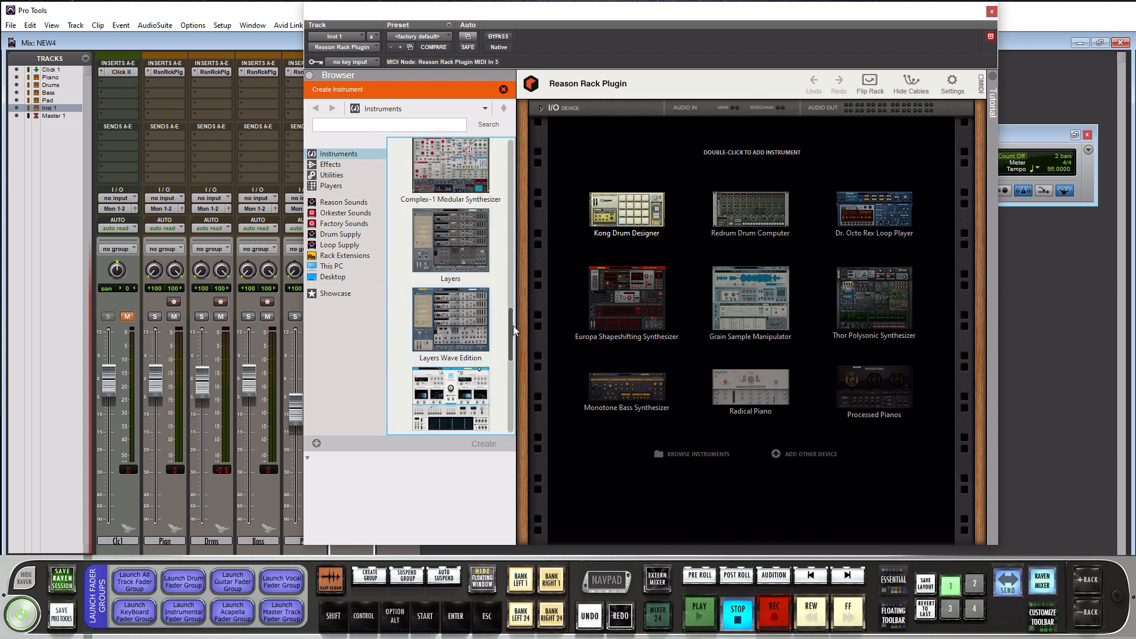
pyautogui.scroll(-3)
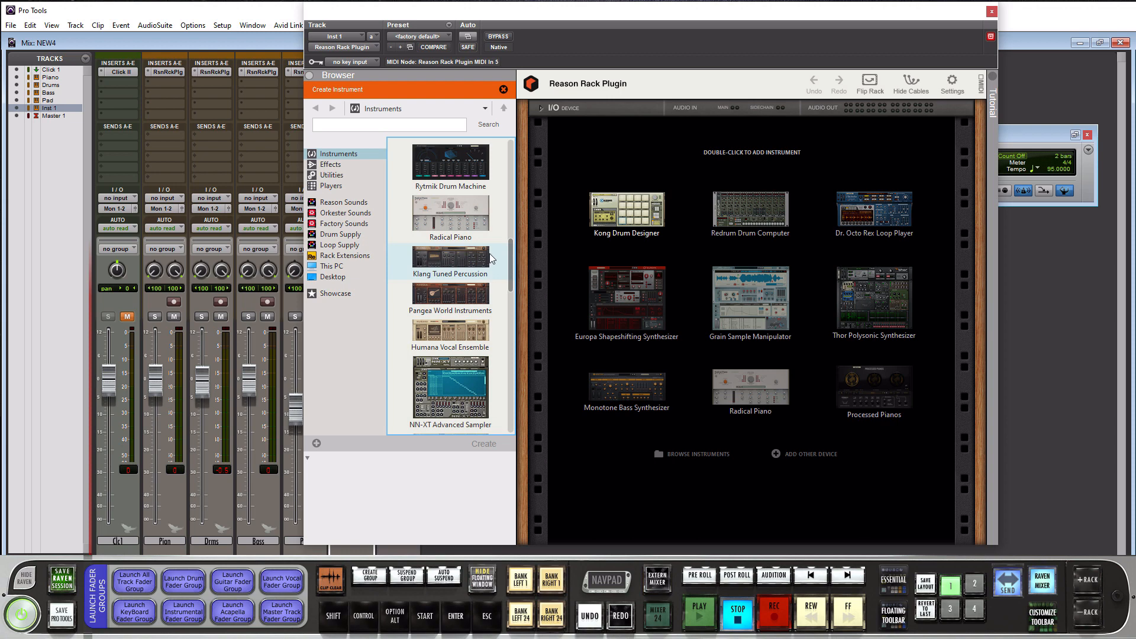
pyautogui.moveTo(452, 269)
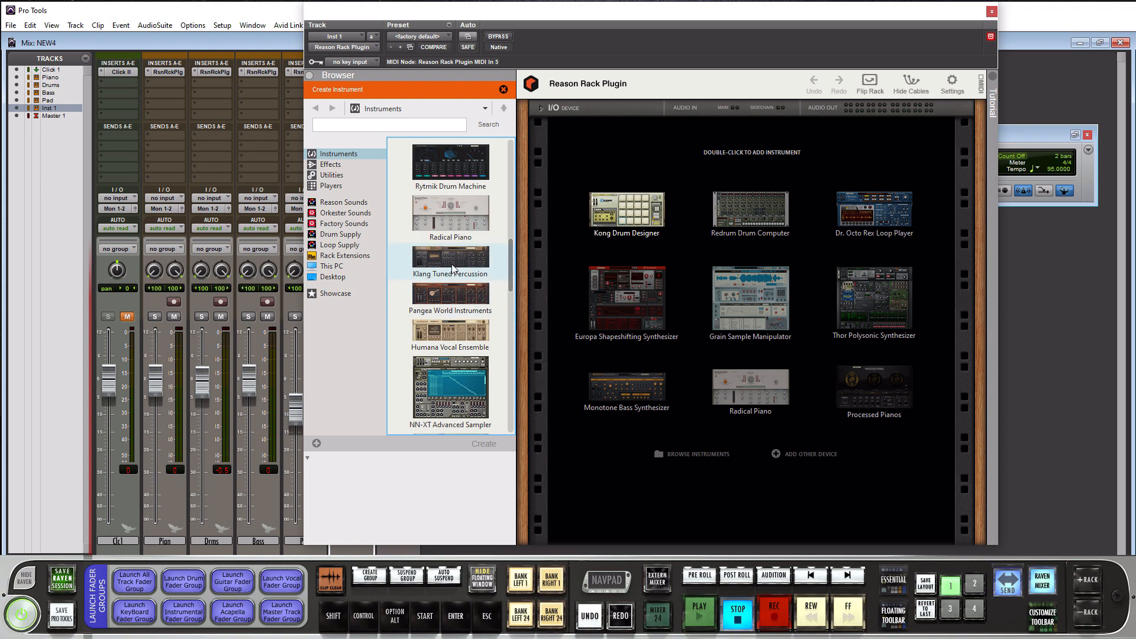
# - Add Radical Piano to the rack and close the Reason Rack Plugin window
pyautogui.doubleClick(750, 386)
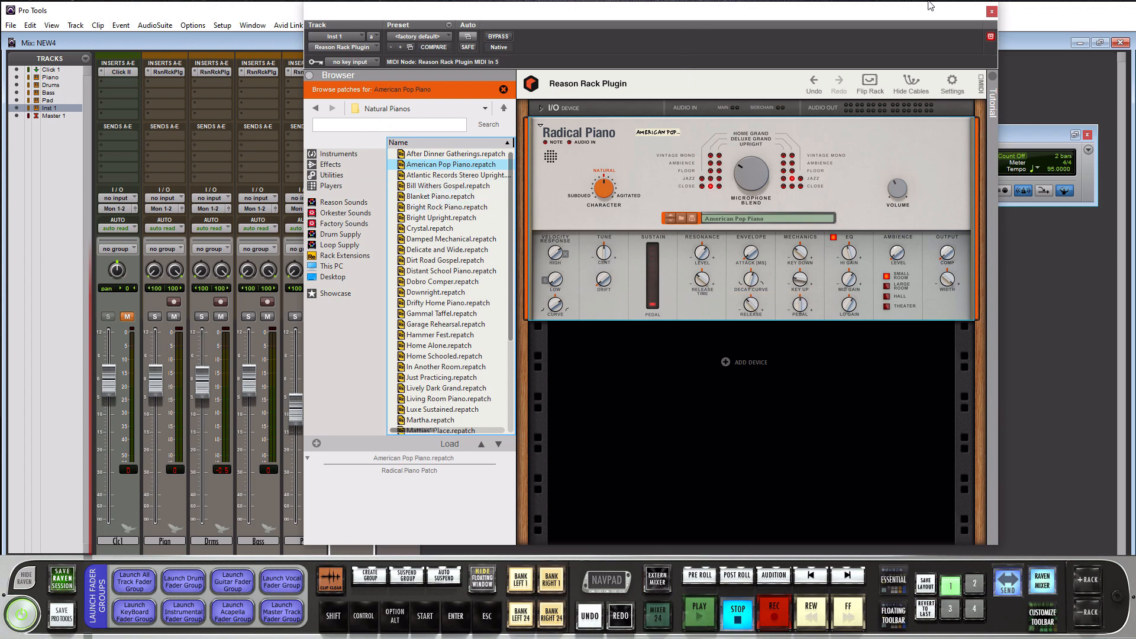
pyautogui.moveTo(128, 37)
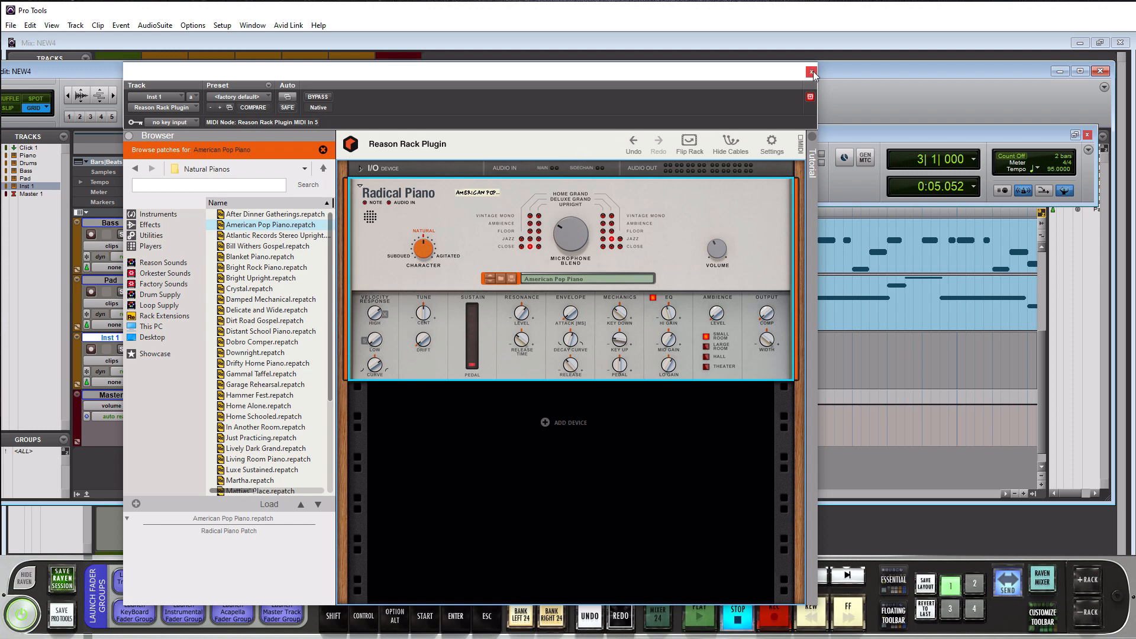
pyautogui.click(809, 72)
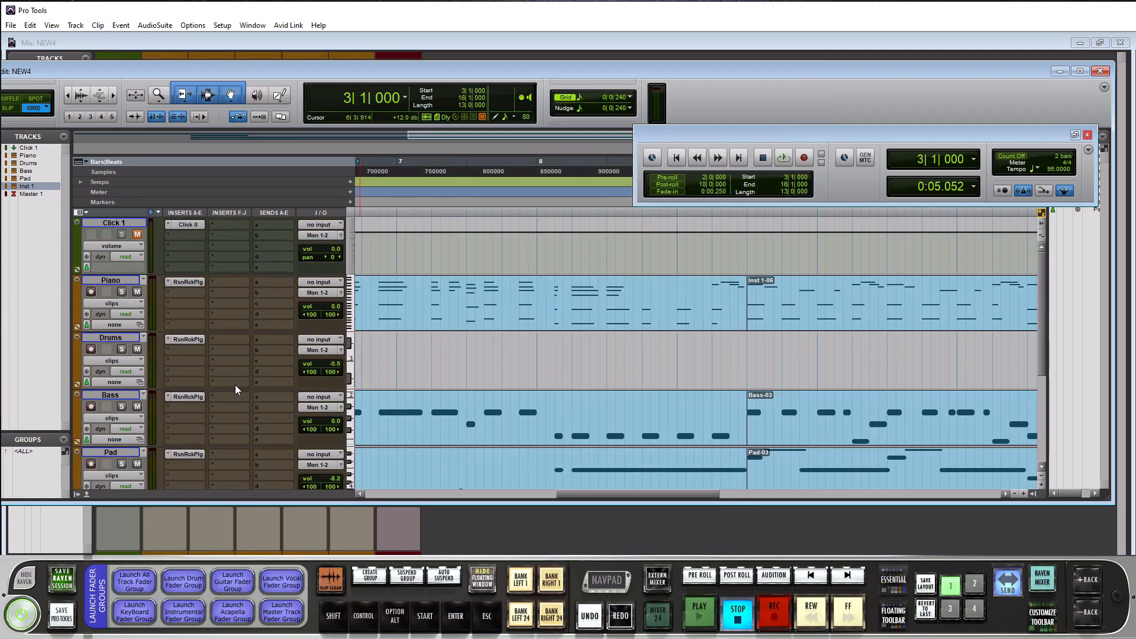
pyautogui.moveTo(201, 361)
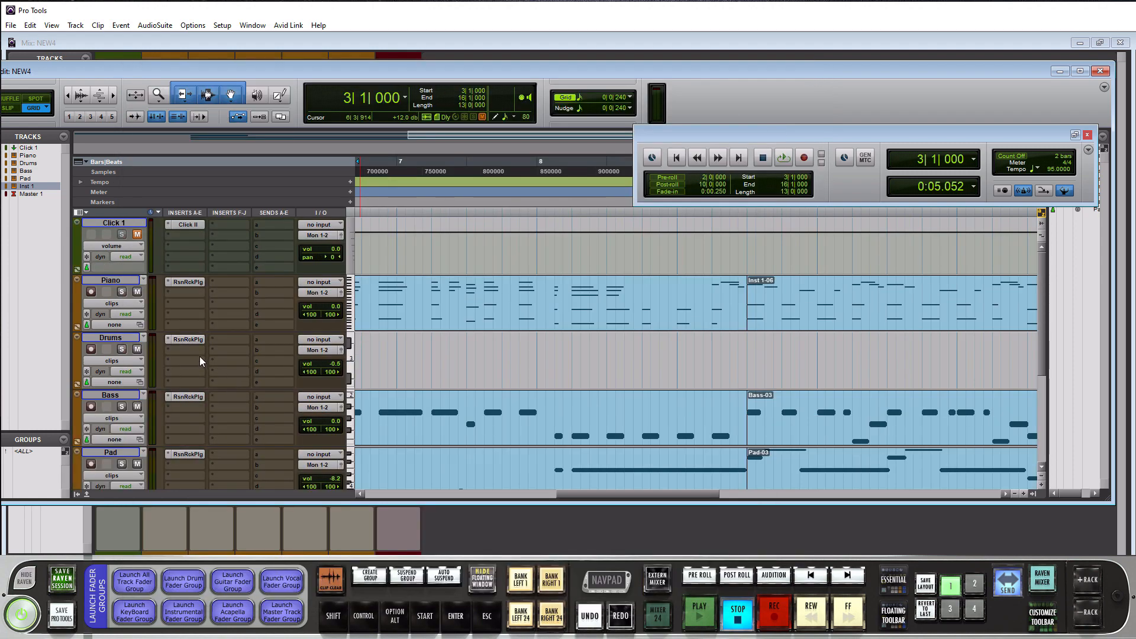
pyautogui.moveTo(183, 354)
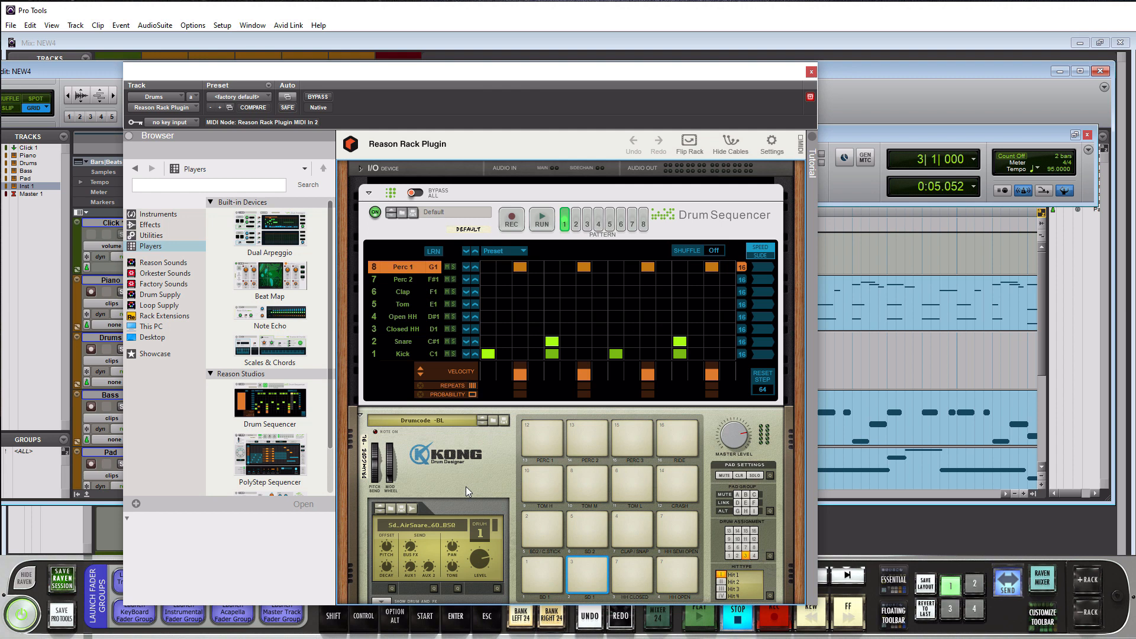
pyautogui.moveTo(6, 405)
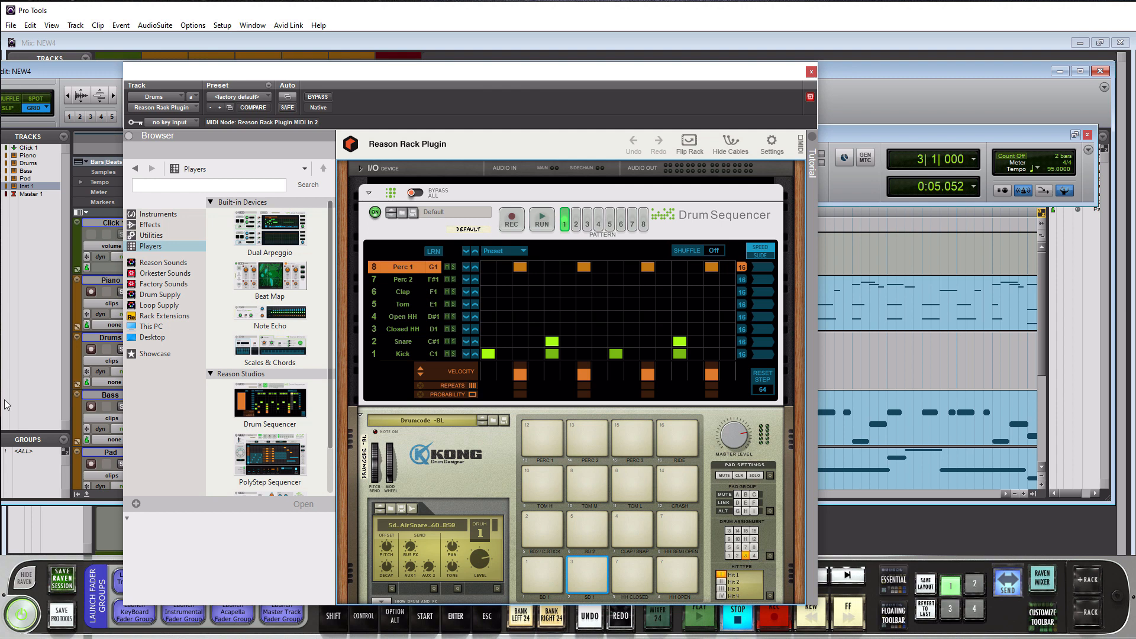
pyautogui.moveTo(522, 291)
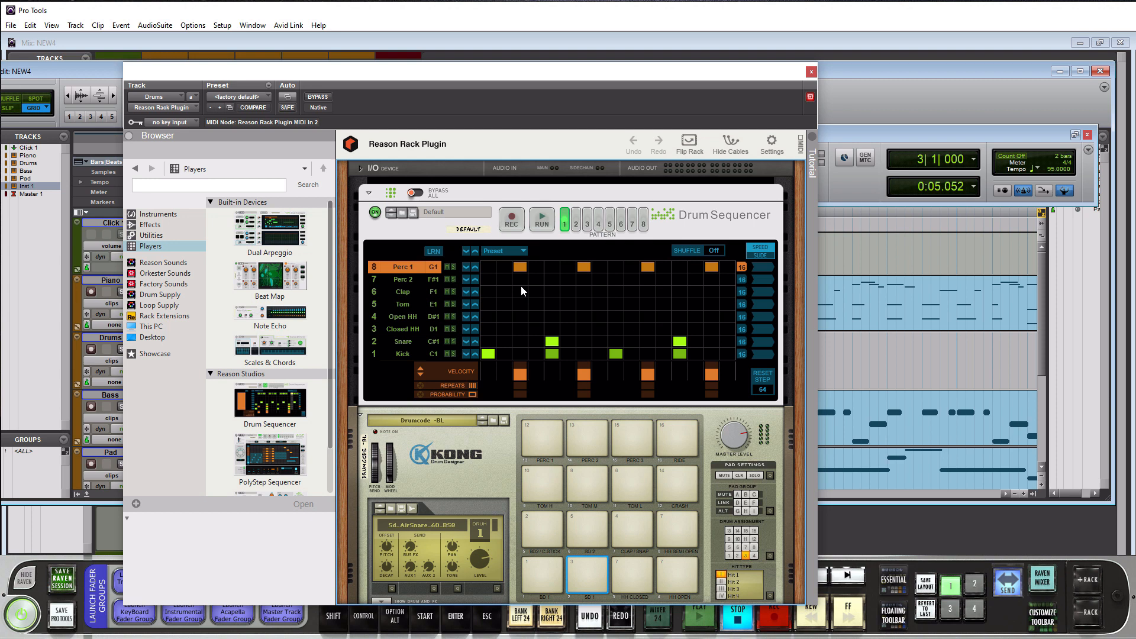
pyautogui.moveTo(473, 526)
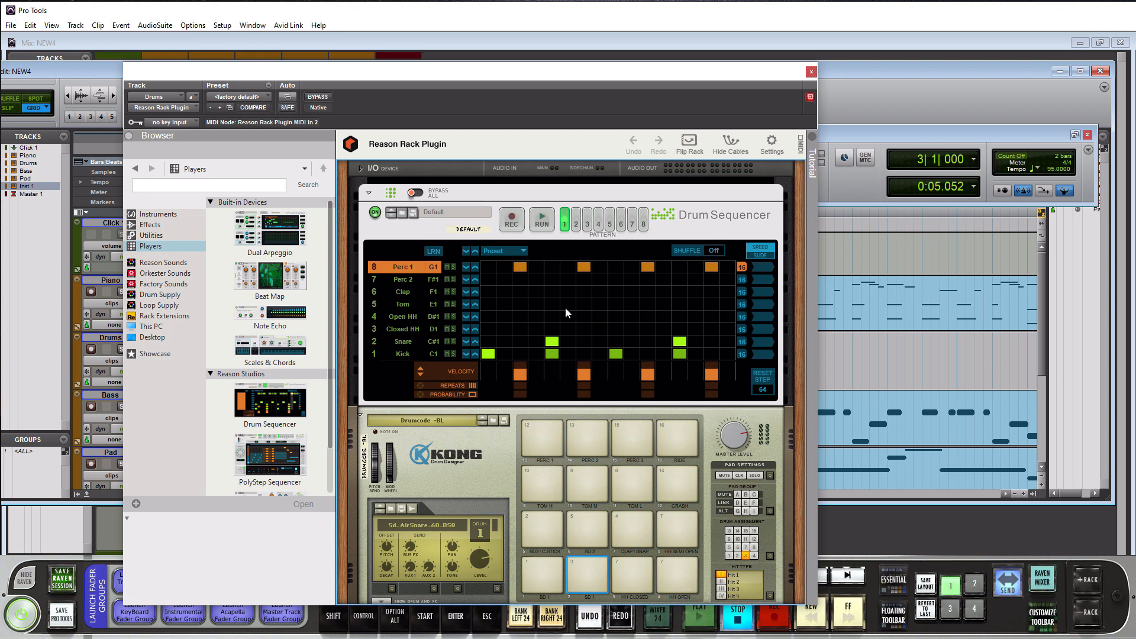
pyautogui.moveTo(519, 331)
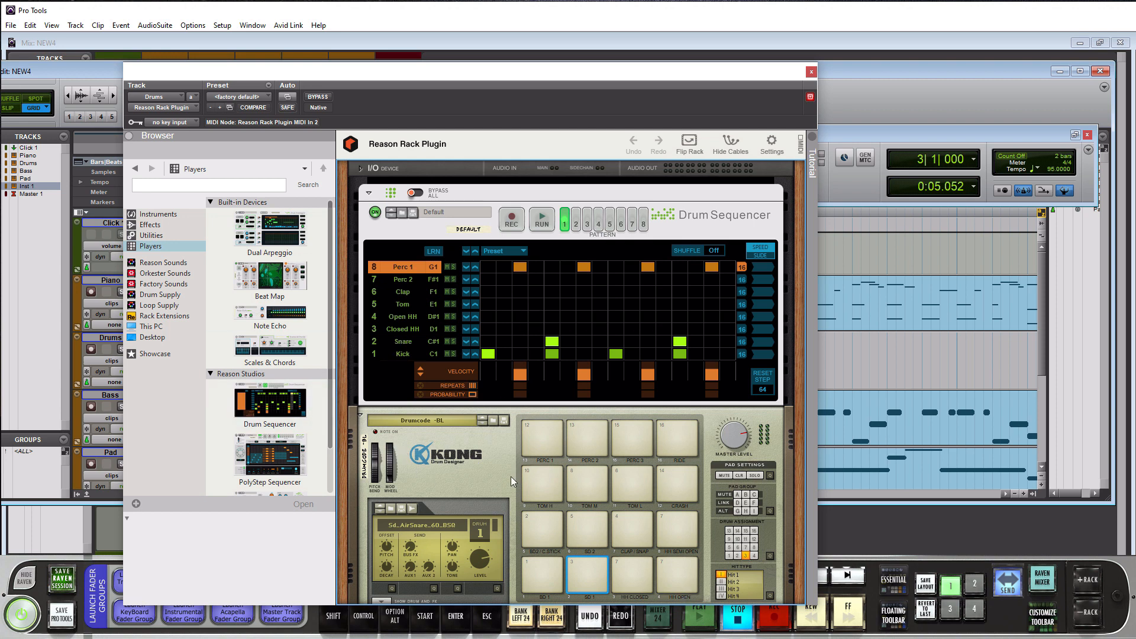
pyautogui.moveTo(495, 483)
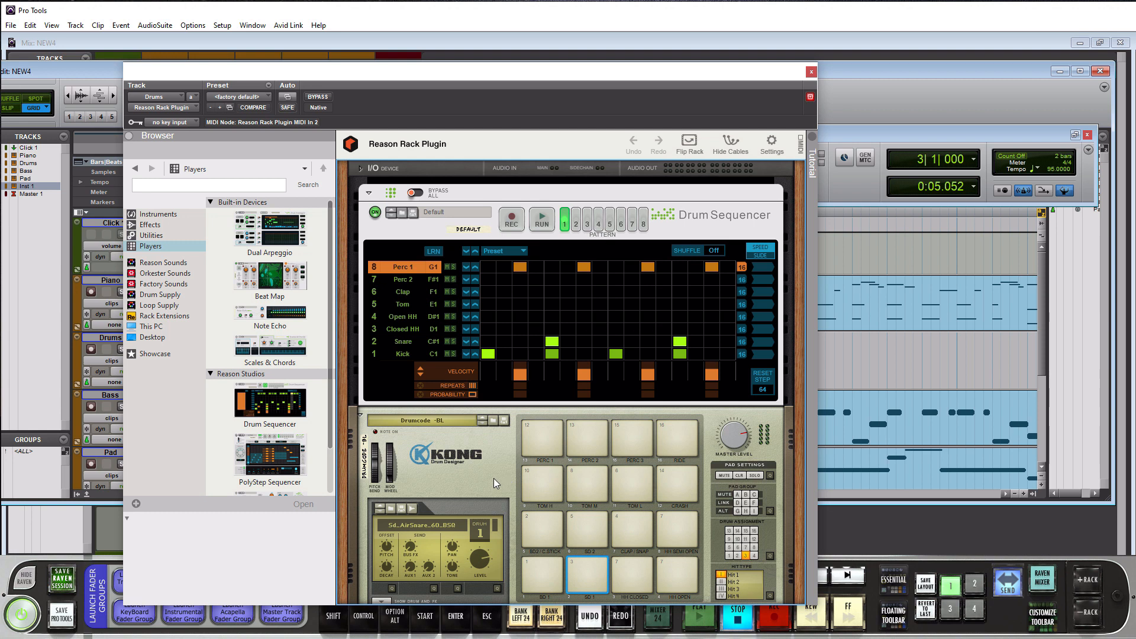
pyautogui.moveTo(333, 429)
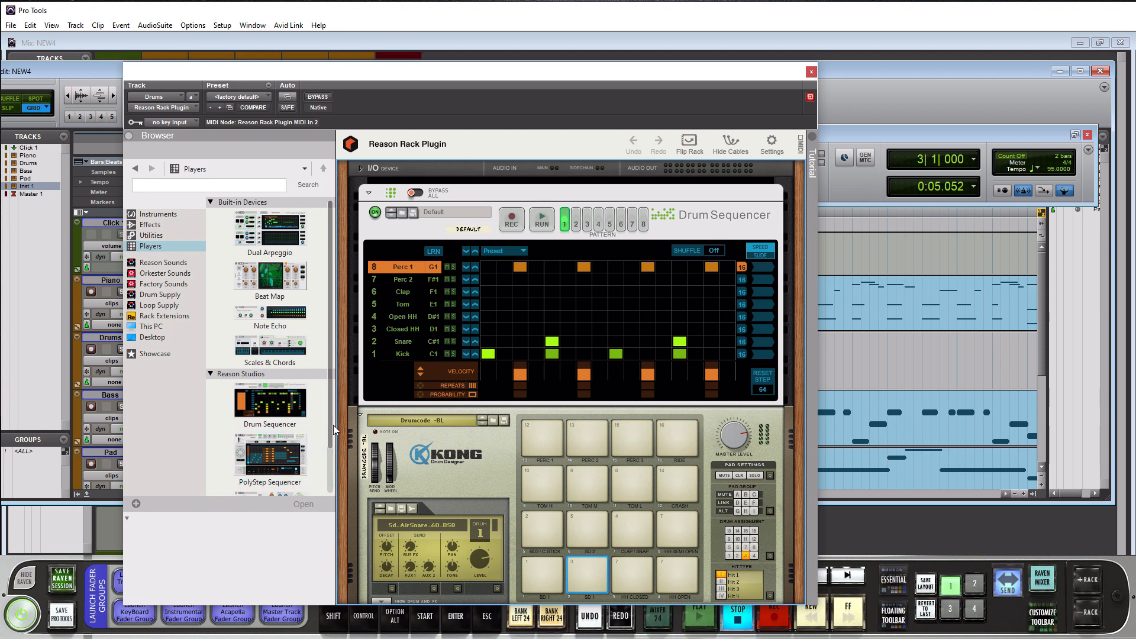
# - Scroll down the Players browser in the Drums track's Reason Rack
pyautogui.scroll(-3)
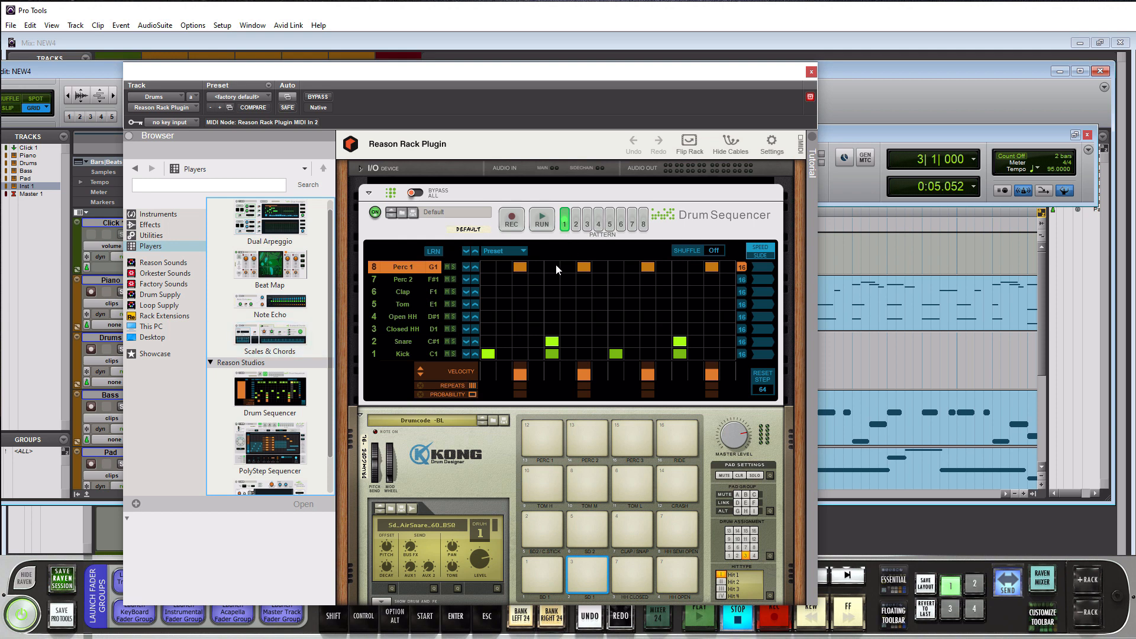
pyautogui.moveTo(530, 329)
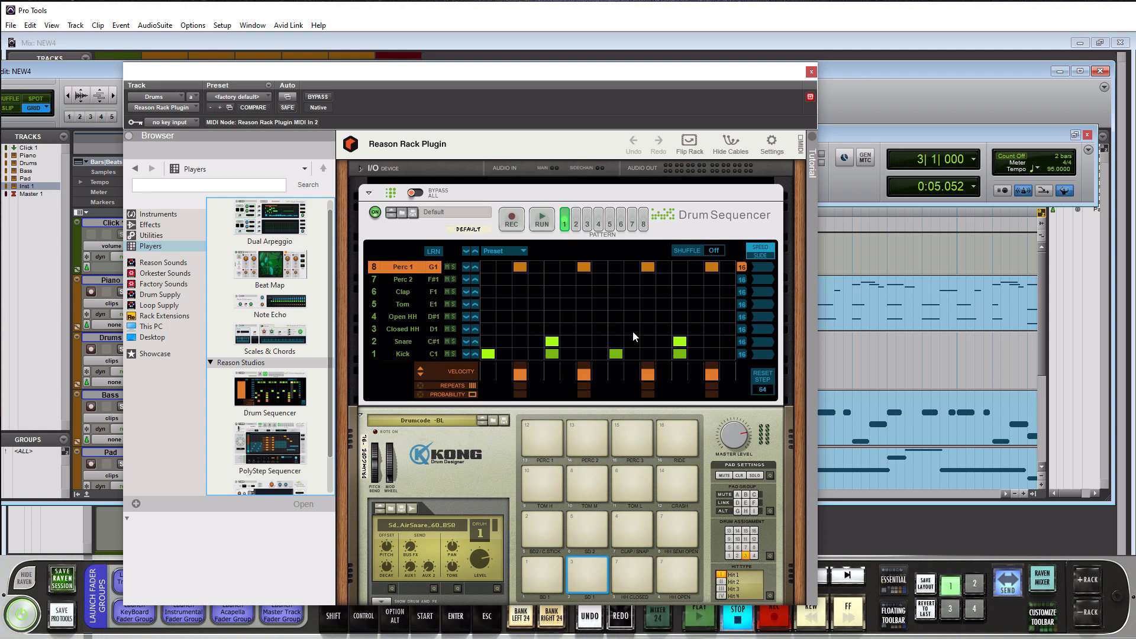
pyautogui.moveTo(485, 379)
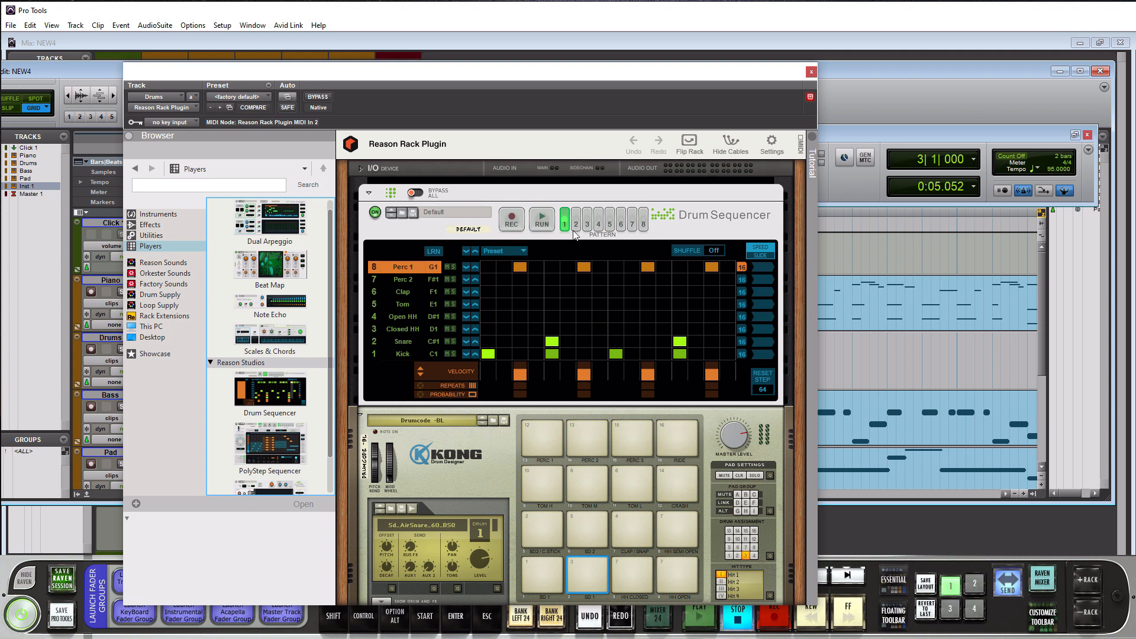
pyautogui.moveTo(587, 241)
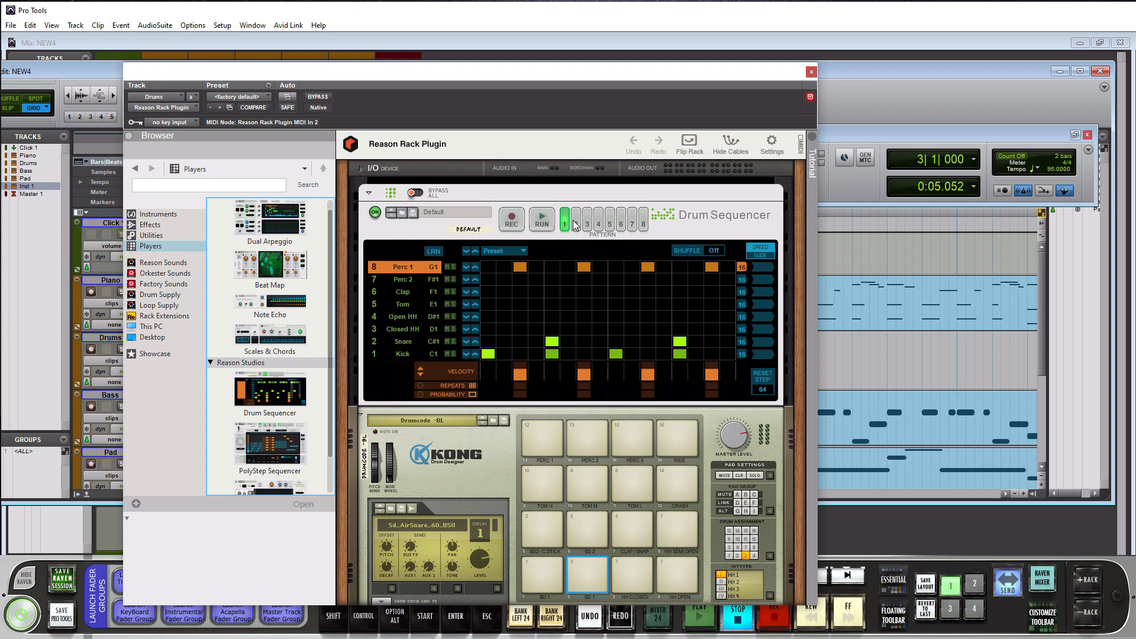
# - Select the Drum Sequencer device in the Drums rack
pyautogui.click(575, 224)
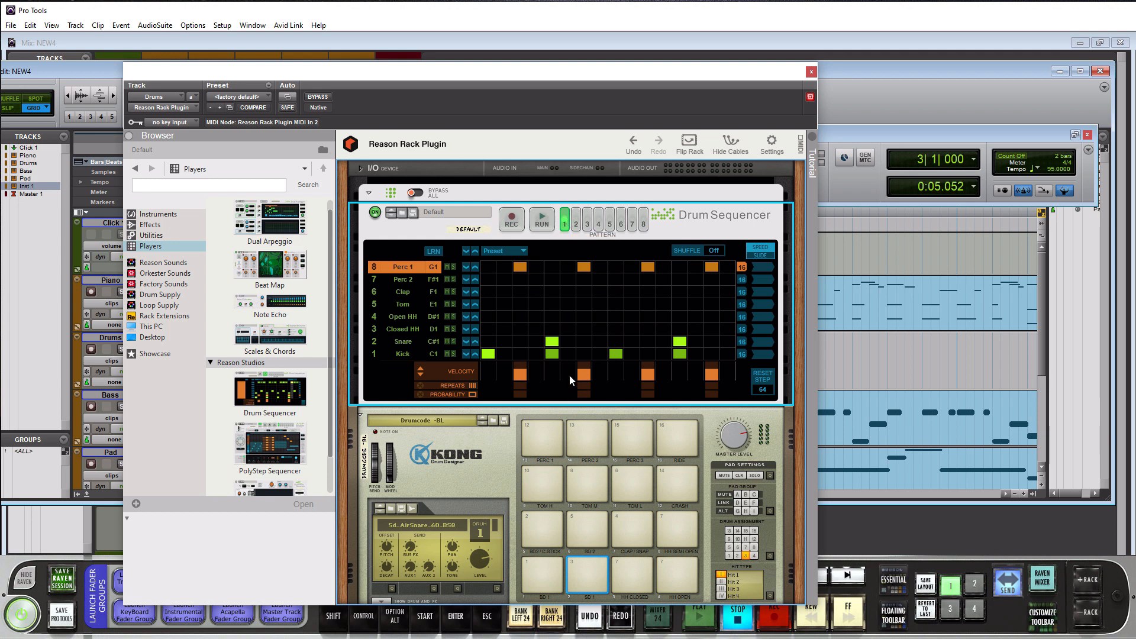
pyautogui.moveTo(518, 329)
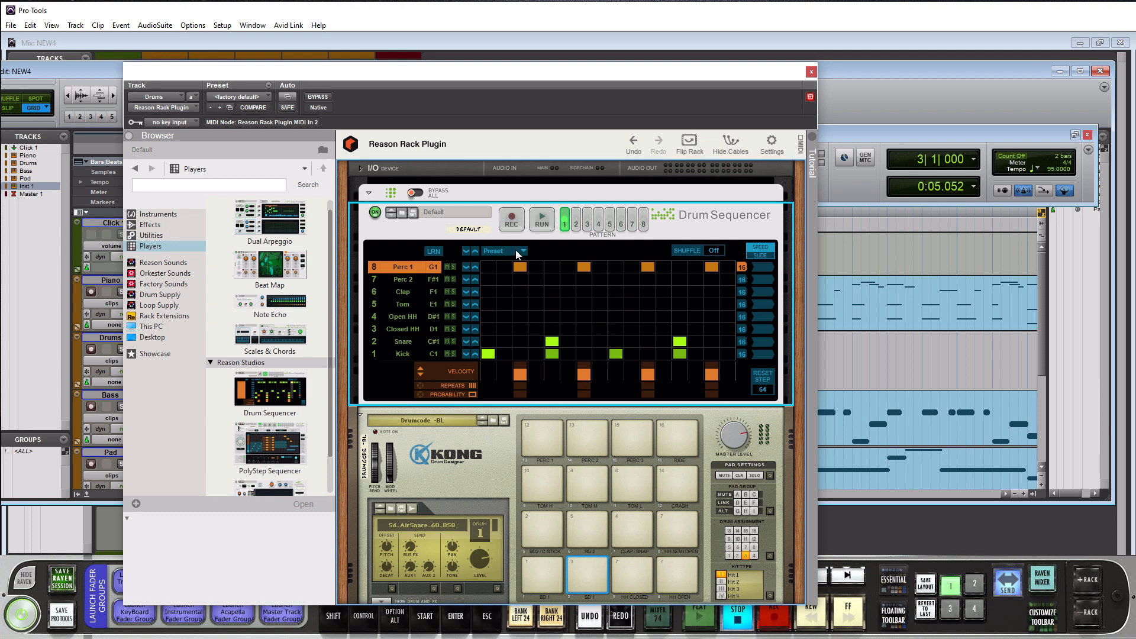
# - Set row editing to Copy/Paste, paste the steps into pattern 2, then return to pattern 1
pyautogui.click(522, 251)
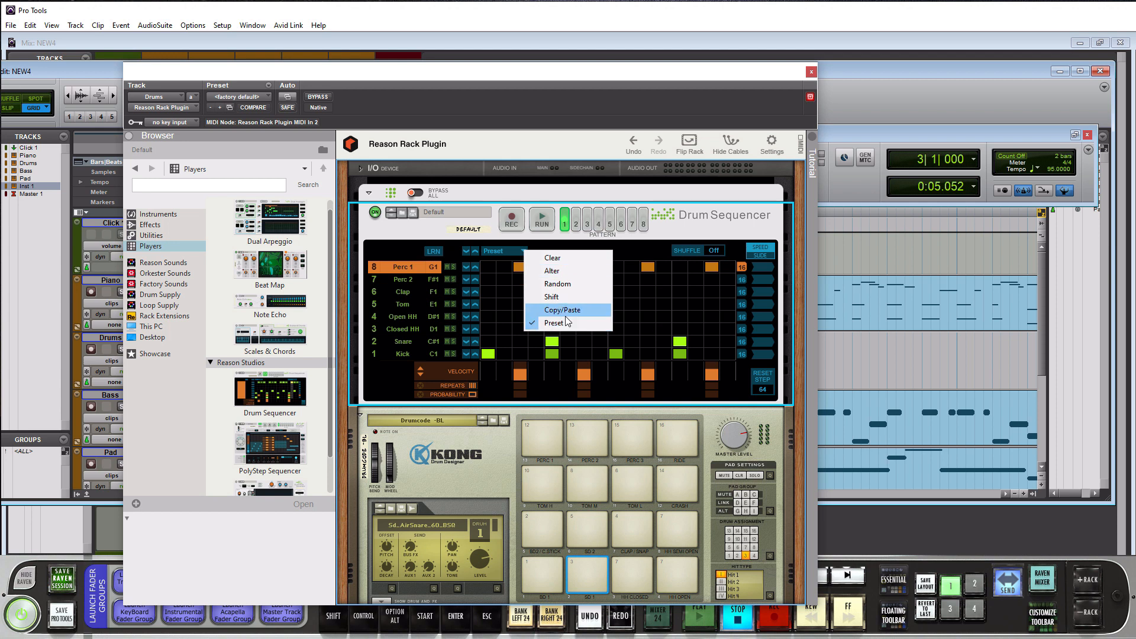
pyautogui.click(562, 310)
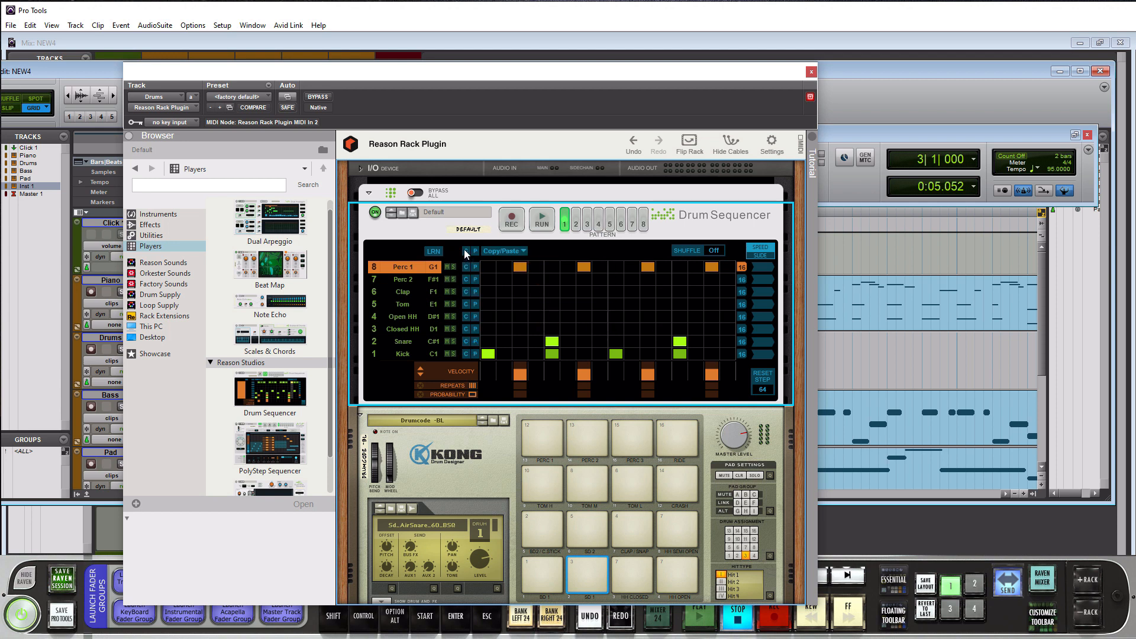
pyautogui.click(576, 222)
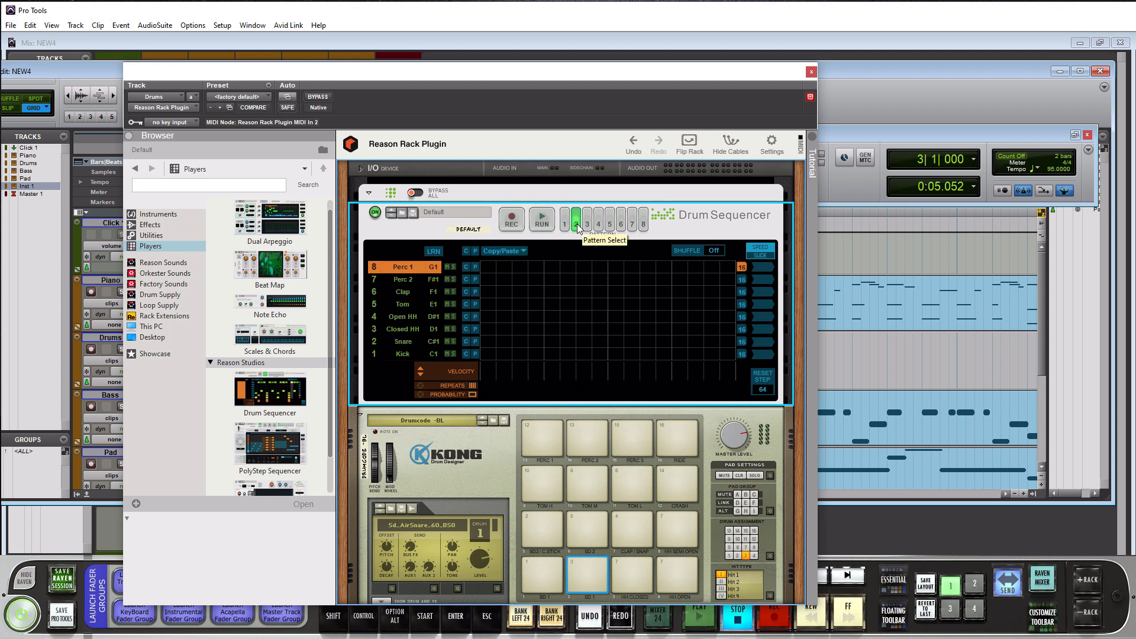
pyautogui.click(575, 220)
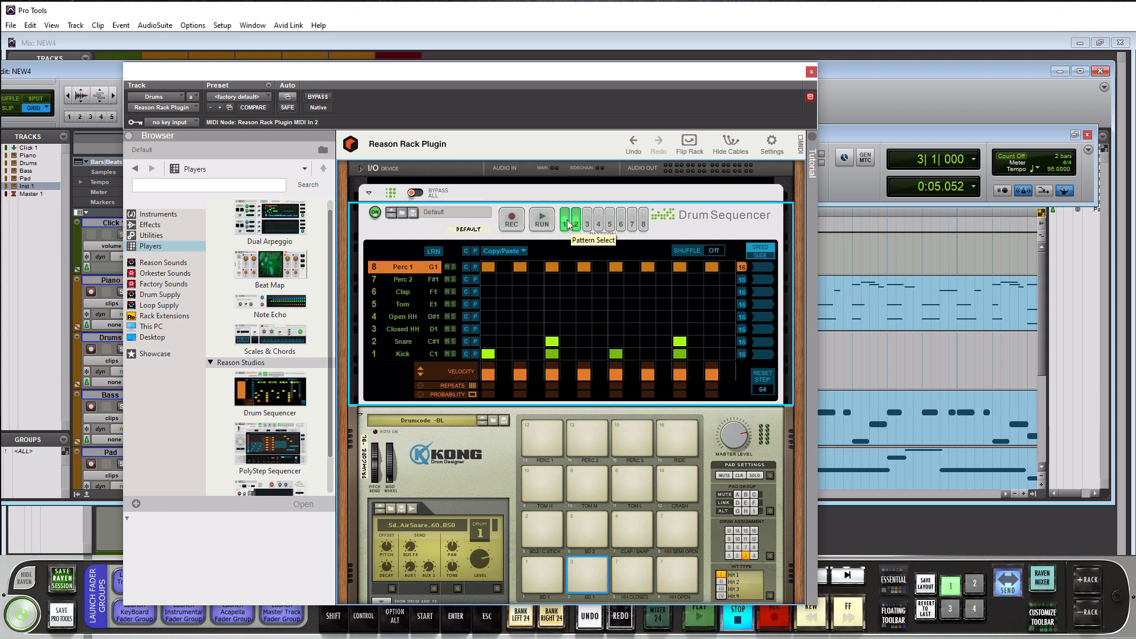
pyautogui.click(564, 222)
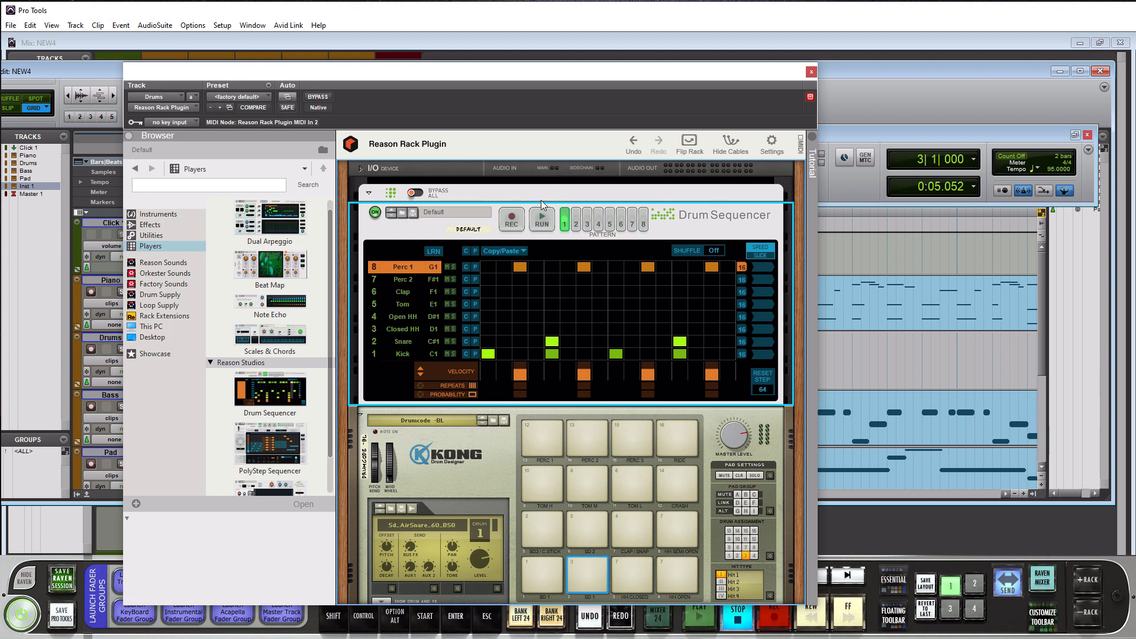
pyautogui.moveTo(639, 232)
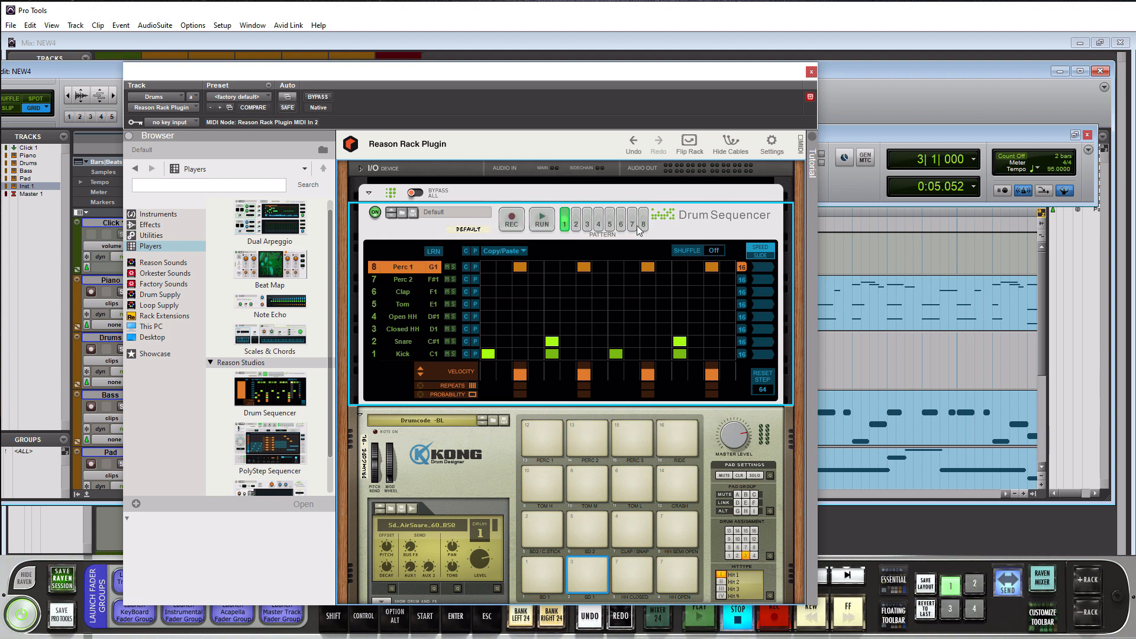
pyautogui.moveTo(636, 232)
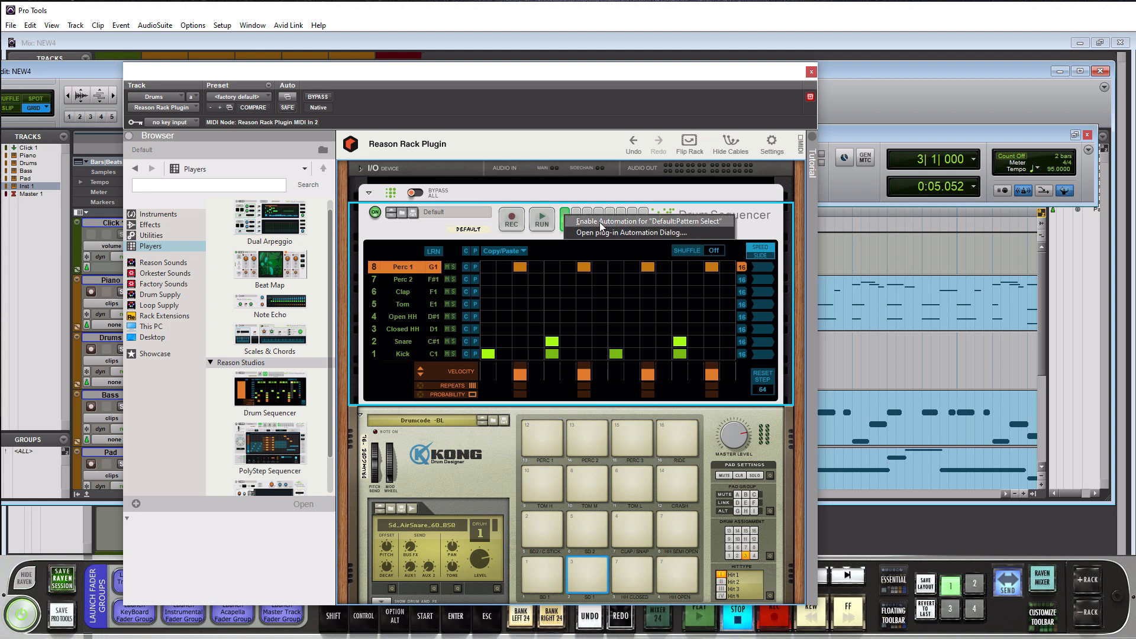
pyautogui.moveTo(687, 229)
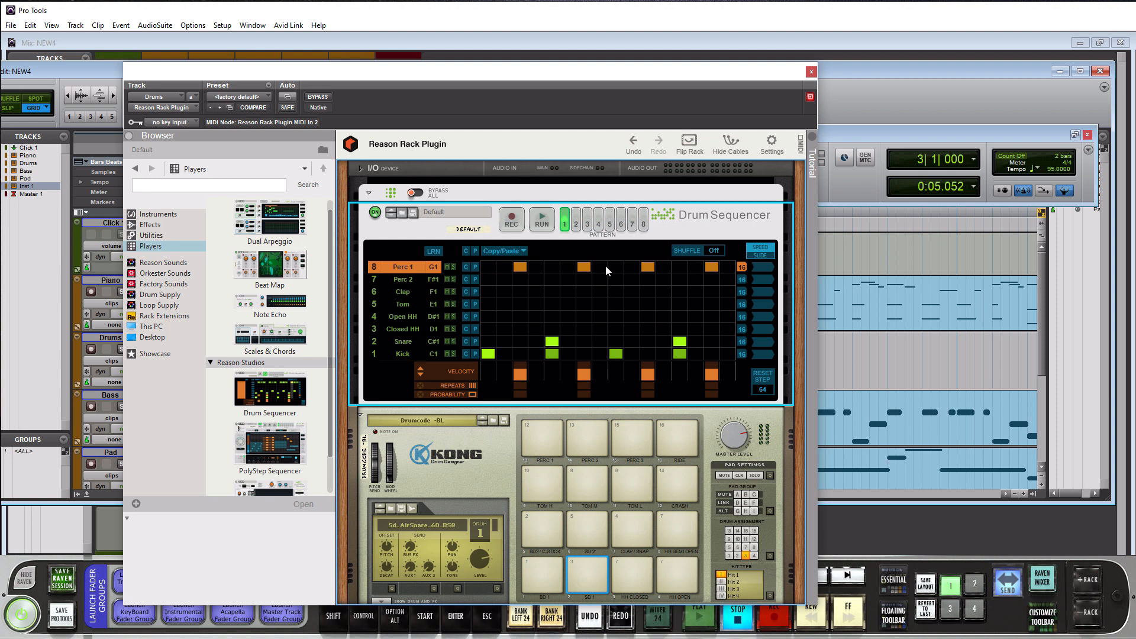
pyautogui.moveTo(576, 222)
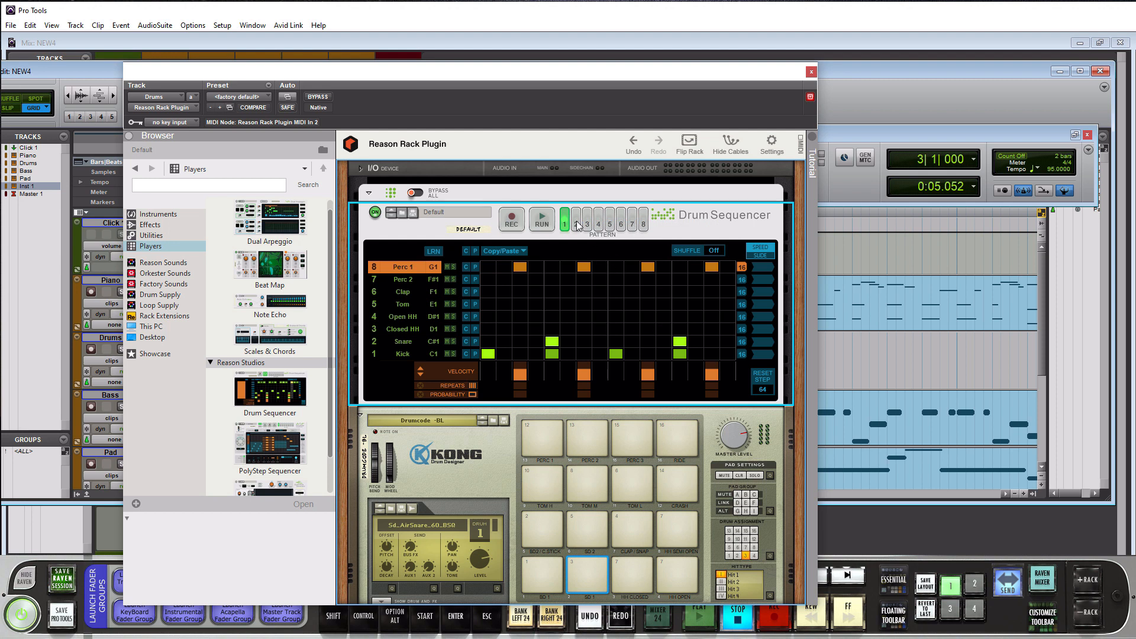
pyautogui.moveTo(576, 222)
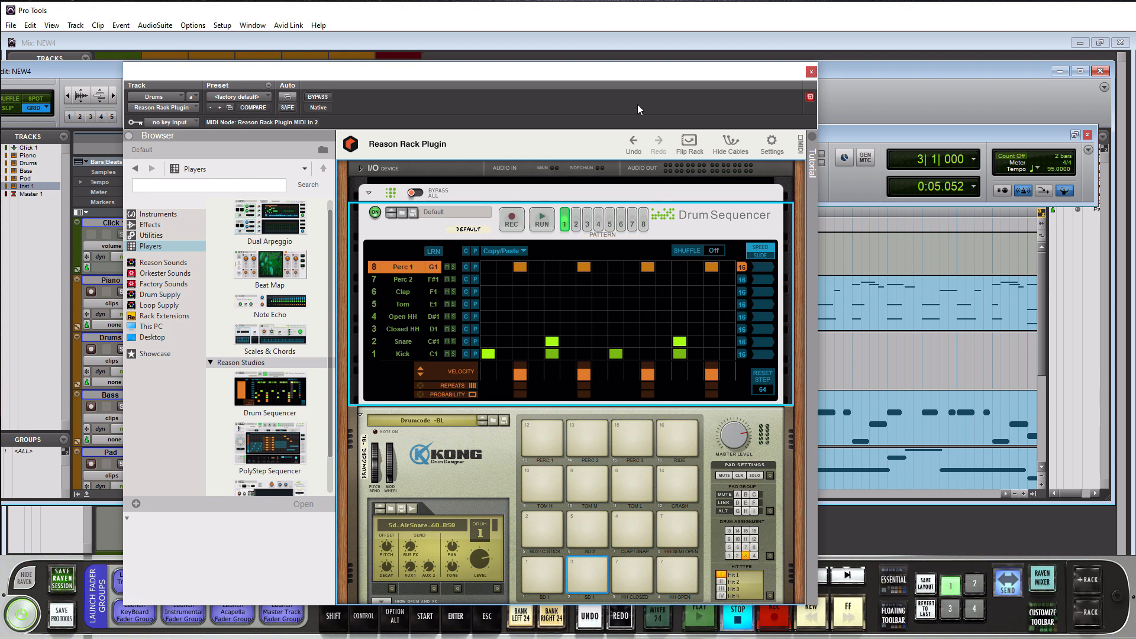
pyautogui.moveTo(635, 119)
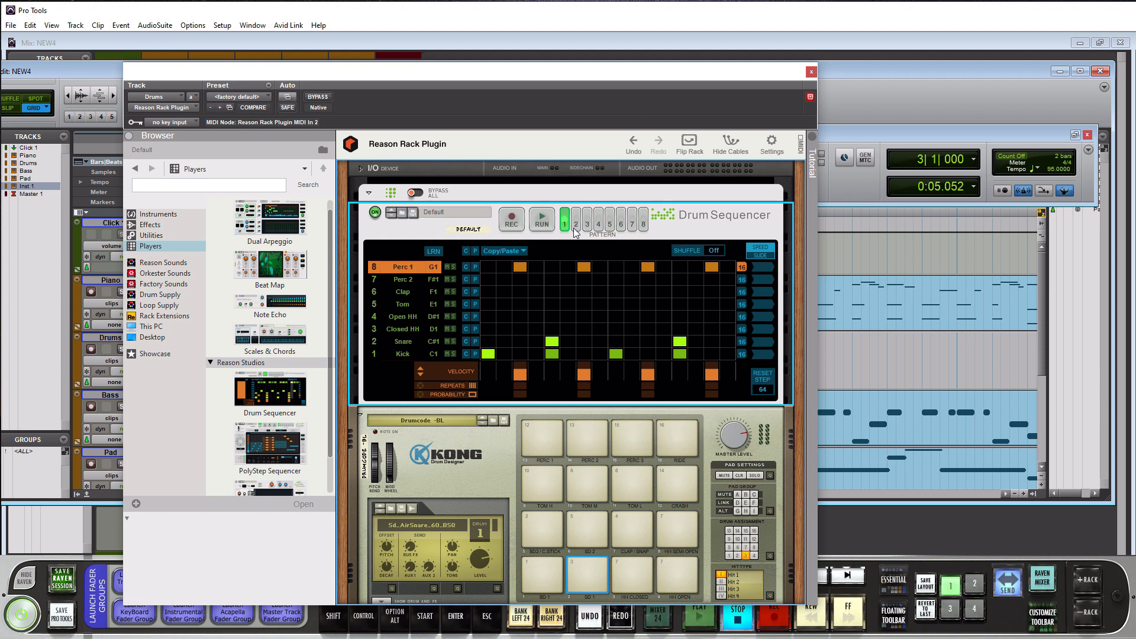
pyautogui.moveTo(663, 248)
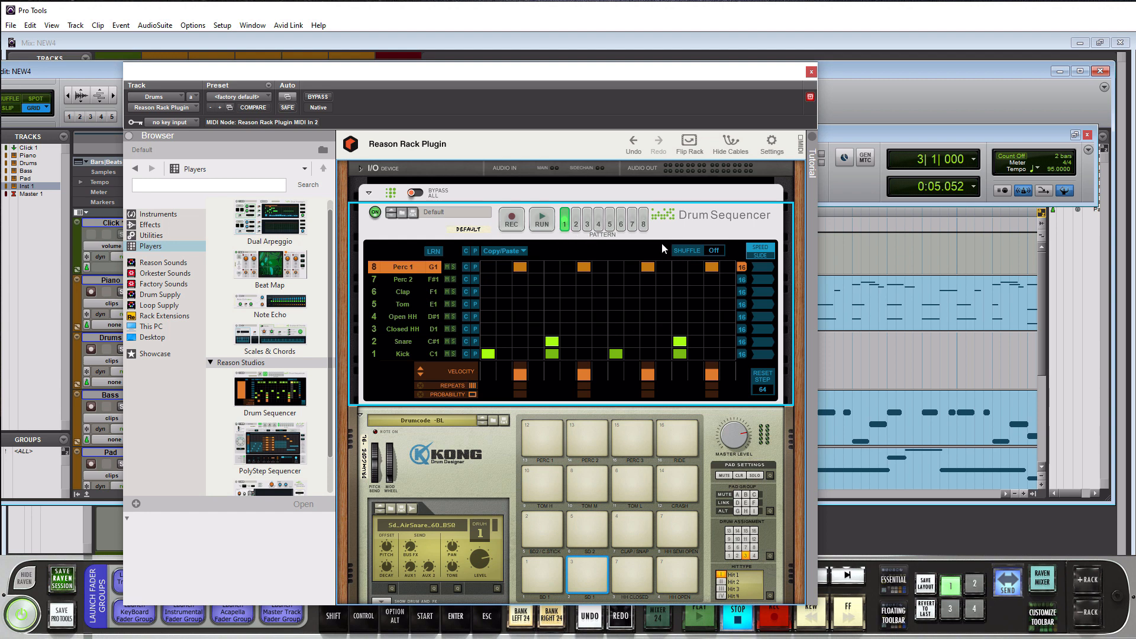
pyautogui.moveTo(620, 186)
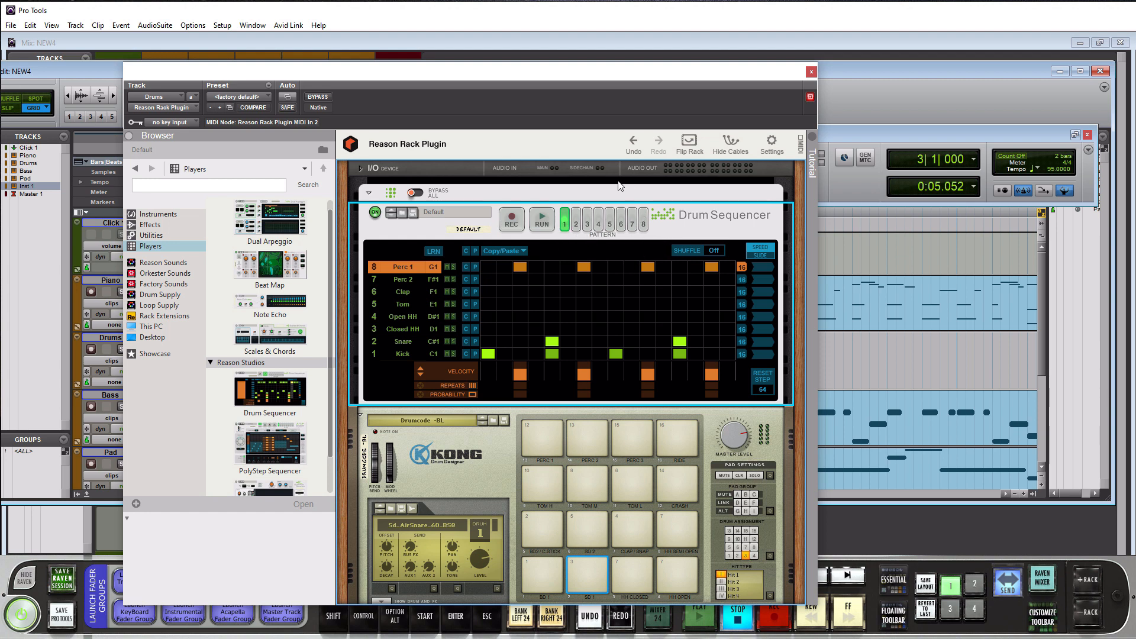
# - Close the Drums track's rack plugin window
pyautogui.click(811, 71)
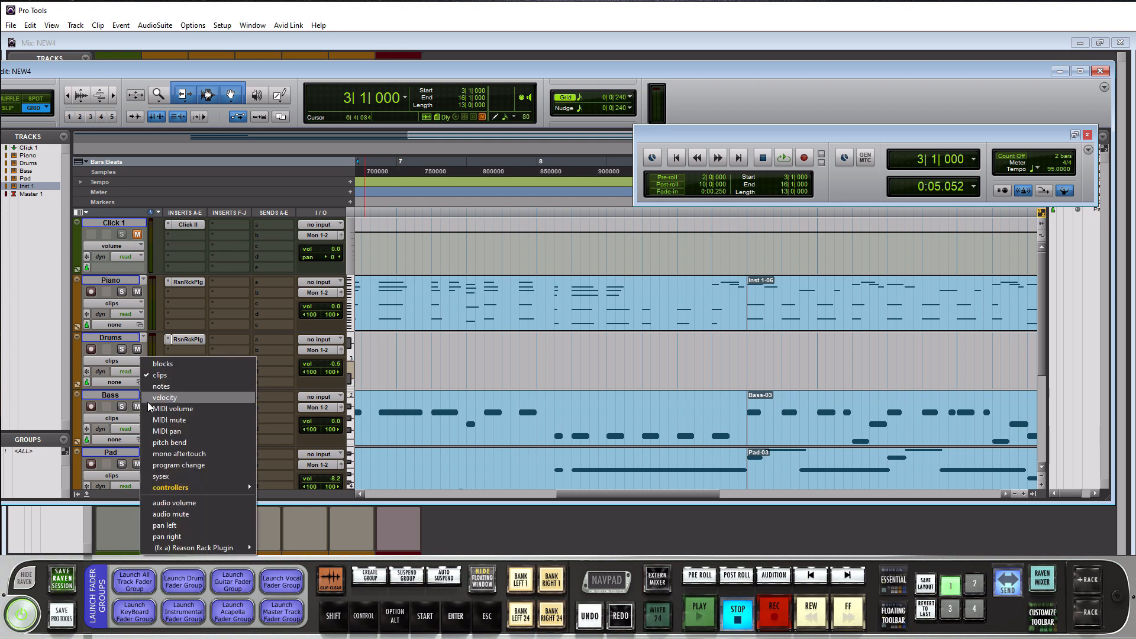
pyautogui.moveTo(183, 537)
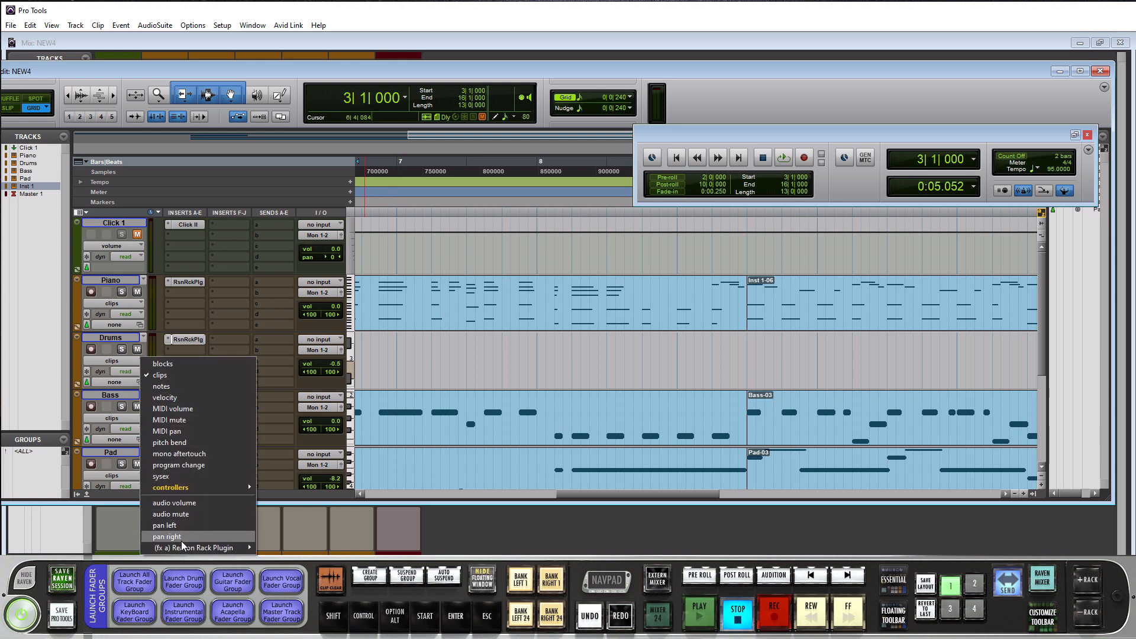
pyautogui.moveTo(201, 547)
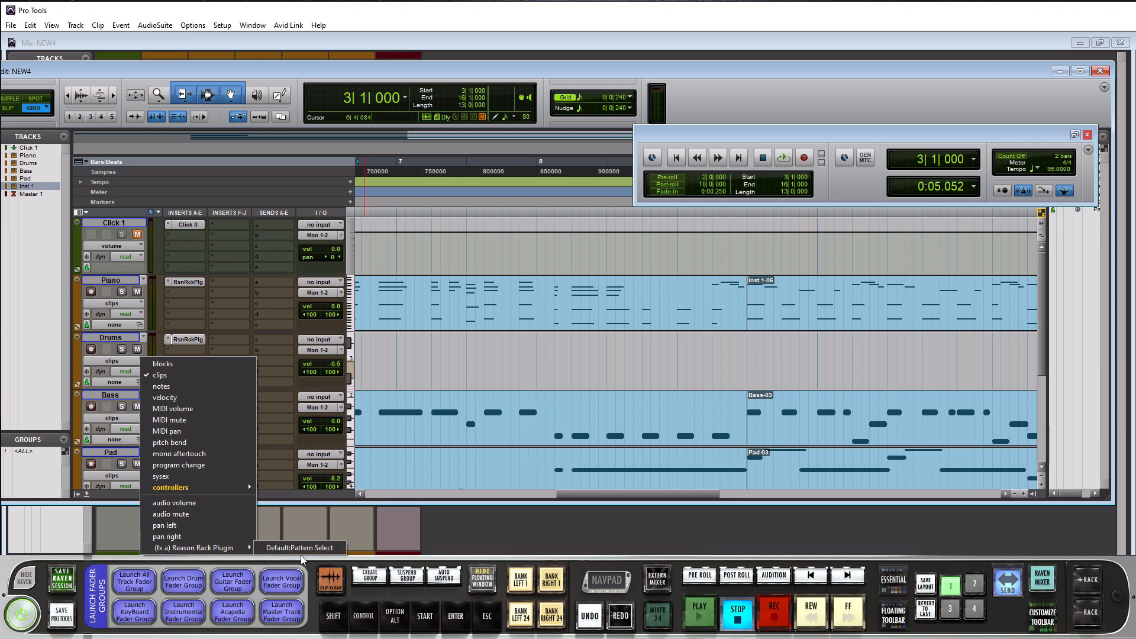
# - Show the Reason Rack Plugin Default:Pattern Select automation lane on the Drums track
pyautogui.click(298, 547)
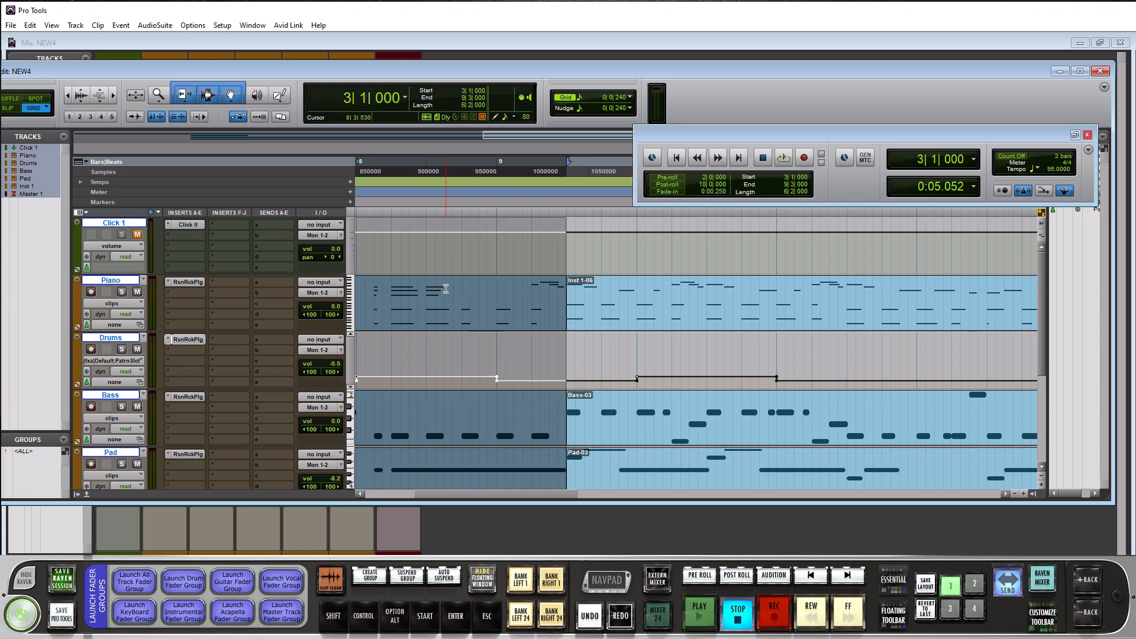
# - Play back the drum pattern automation, then stop the transport
pyautogui.click(703, 610)
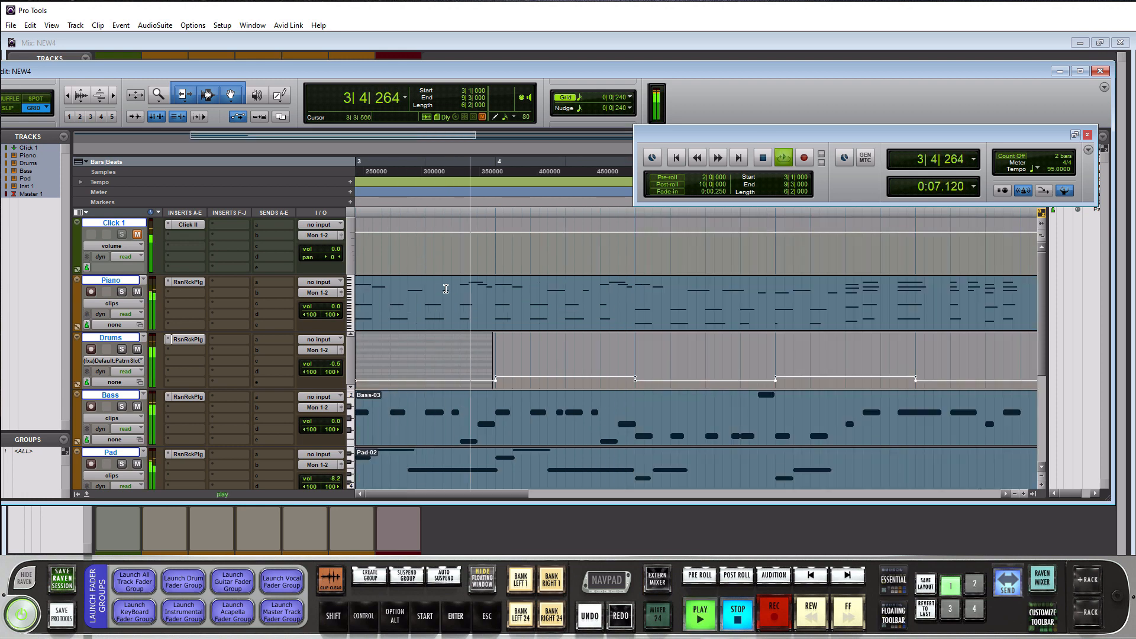
pyautogui.click(700, 610)
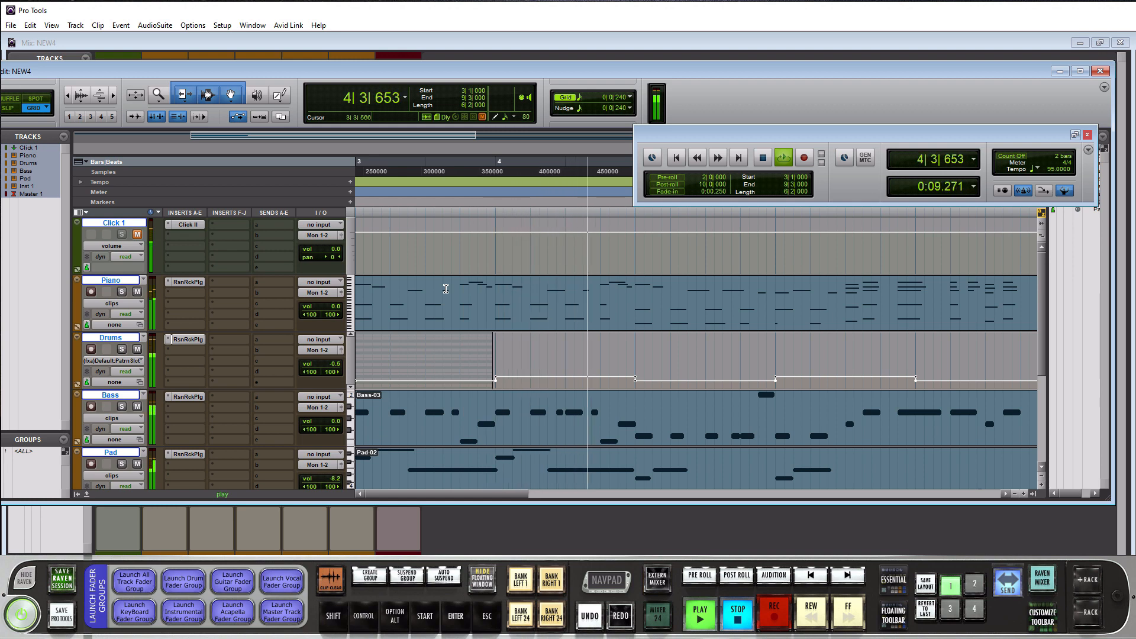
pyautogui.click(700, 613)
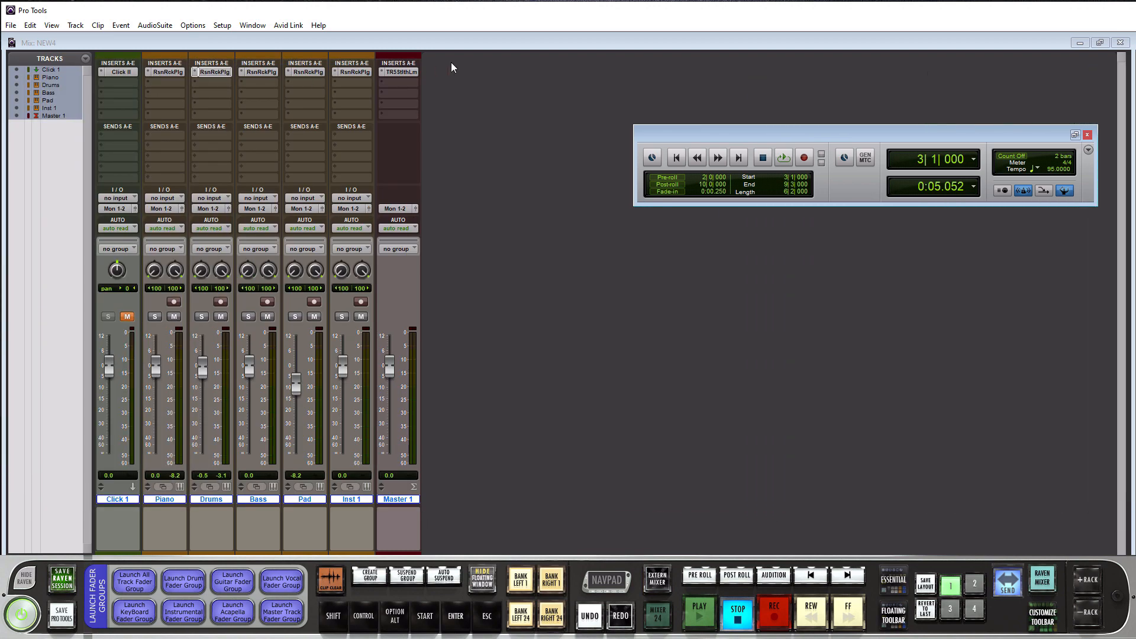
pyautogui.moveTo(360, 505)
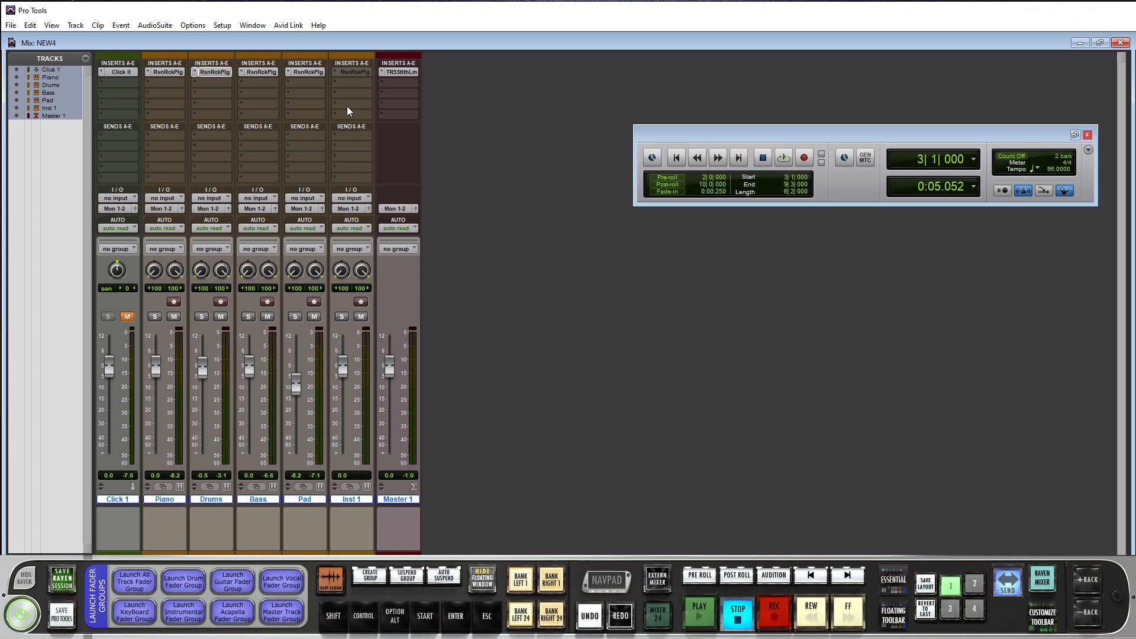
pyautogui.moveTo(242, 46)
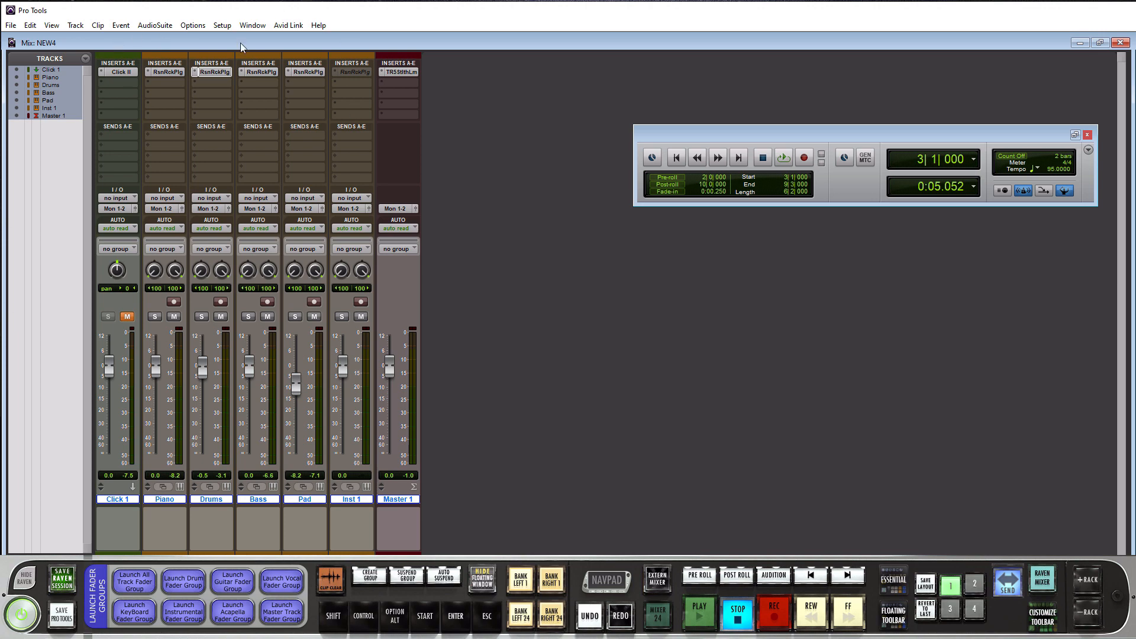
# - Show the System Usage meter from the Window menu and move it beside the channel strips
pyautogui.click(252, 25)
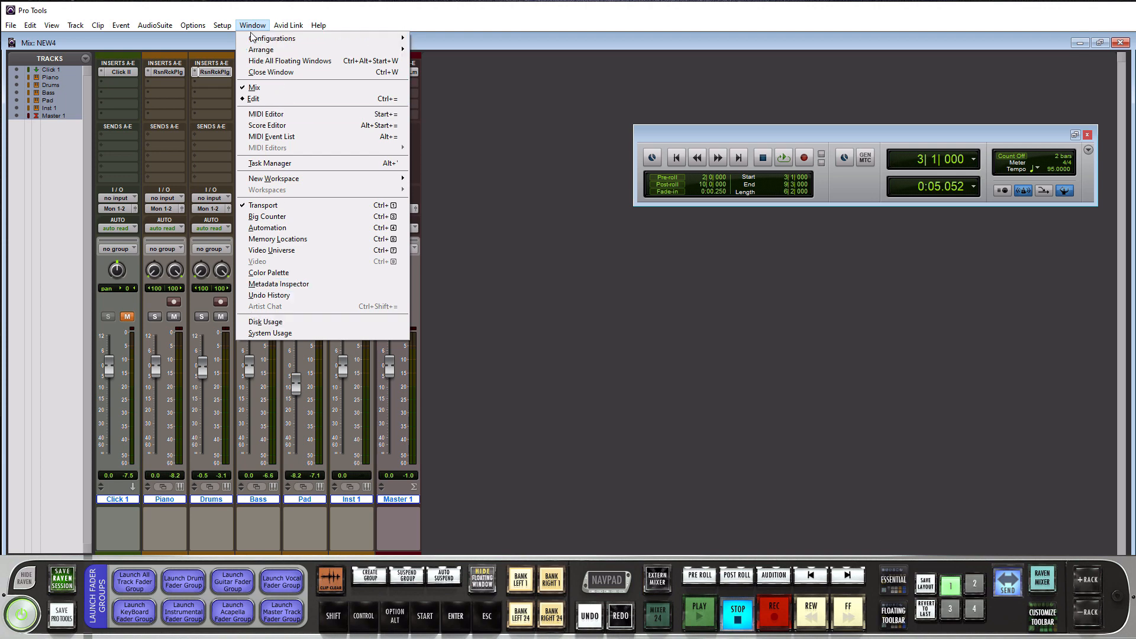
pyautogui.click(270, 332)
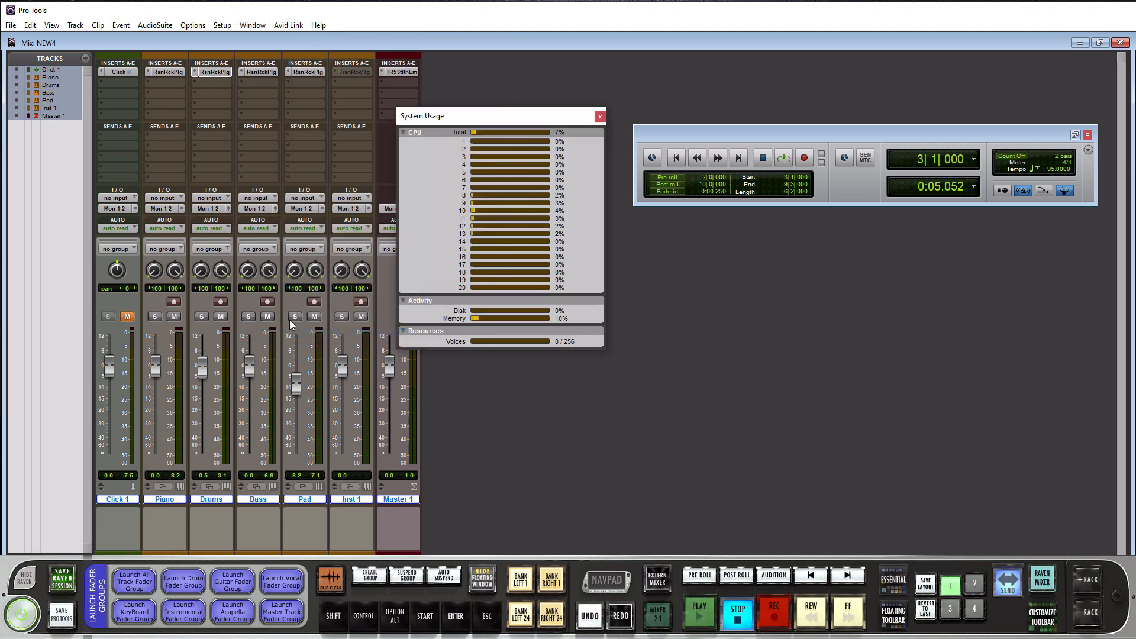
pyautogui.moveTo(500, 115); pyautogui.dragTo(529, 141)
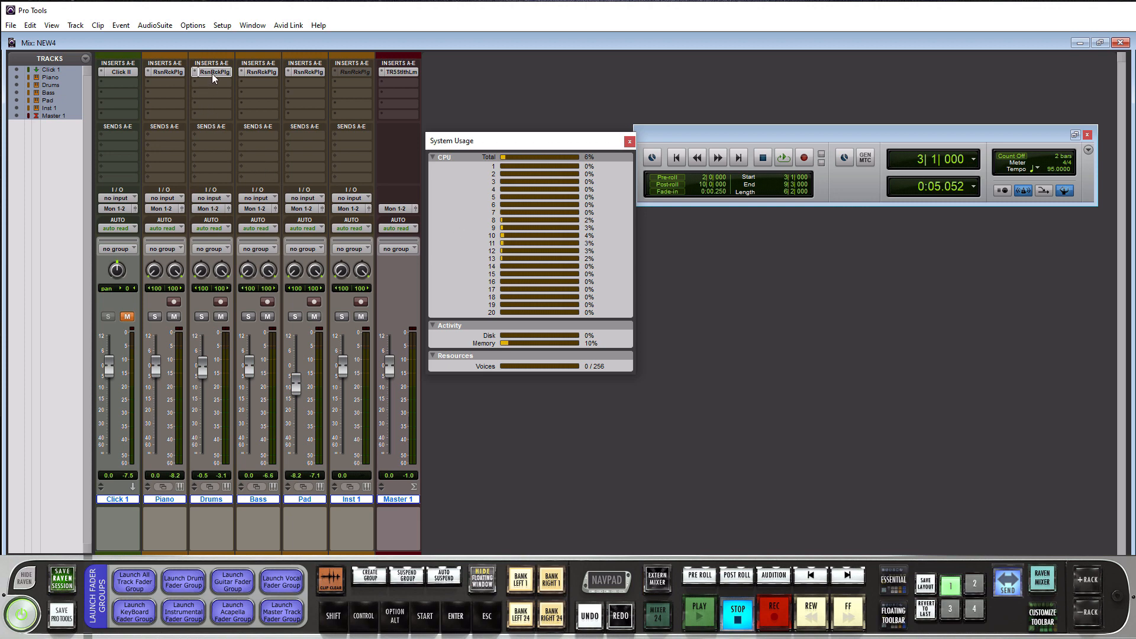
# - Deactivate the Drums rack insert, then show the Piano track's Reason Rack with Processed Pianos
pyautogui.rightClick(213, 71)
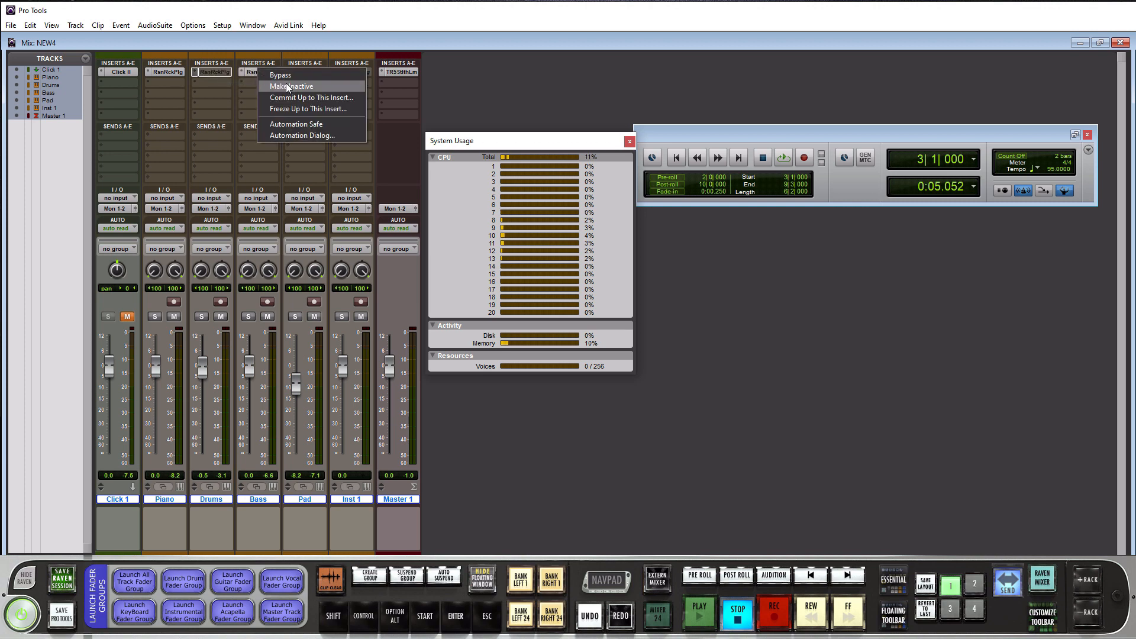
pyautogui.click(291, 85)
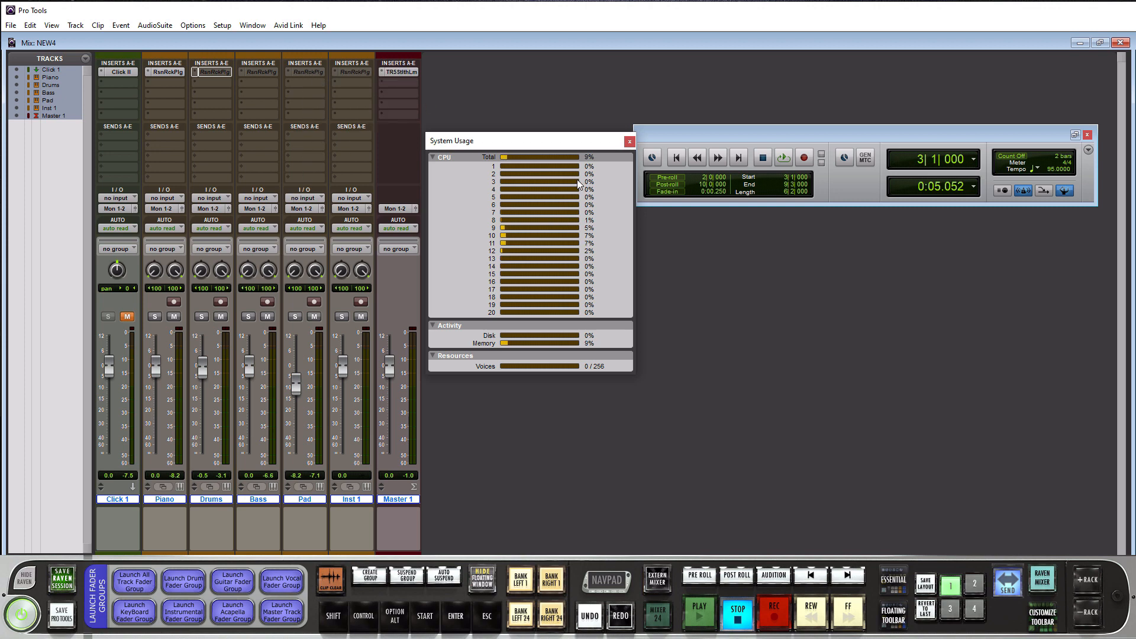
pyautogui.click(700, 612)
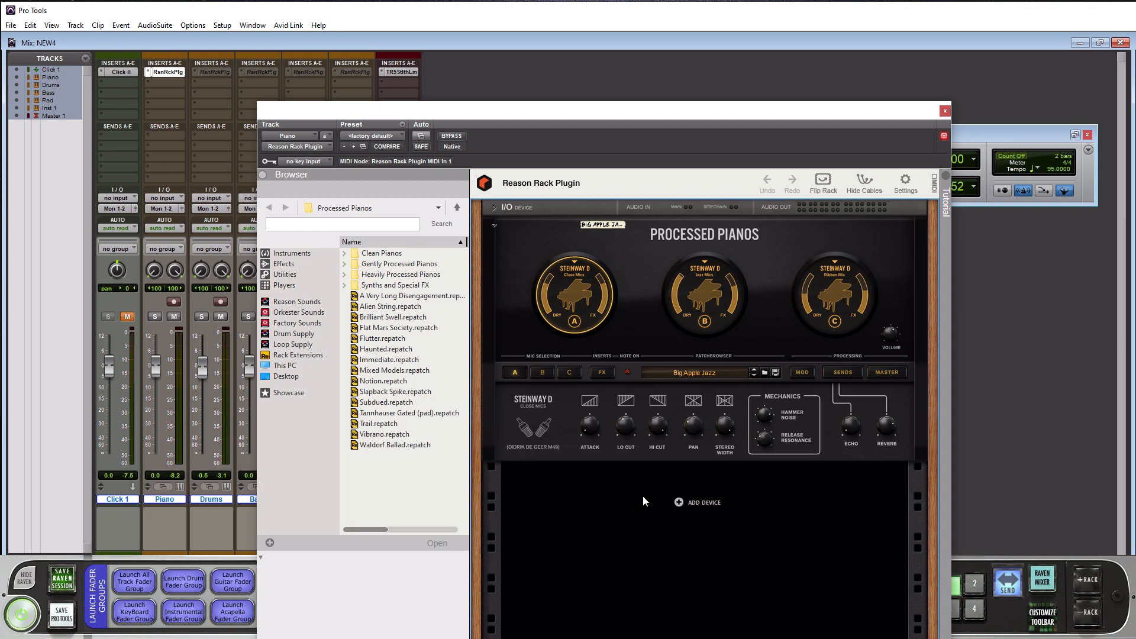
pyautogui.moveTo(624, 489)
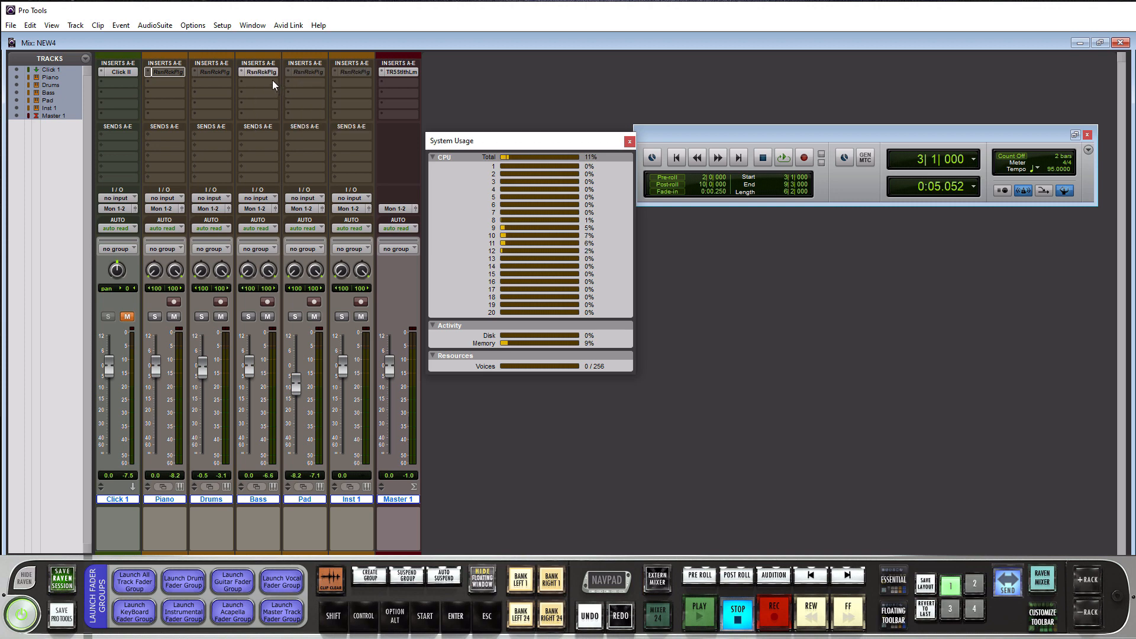
pyautogui.click(701, 616)
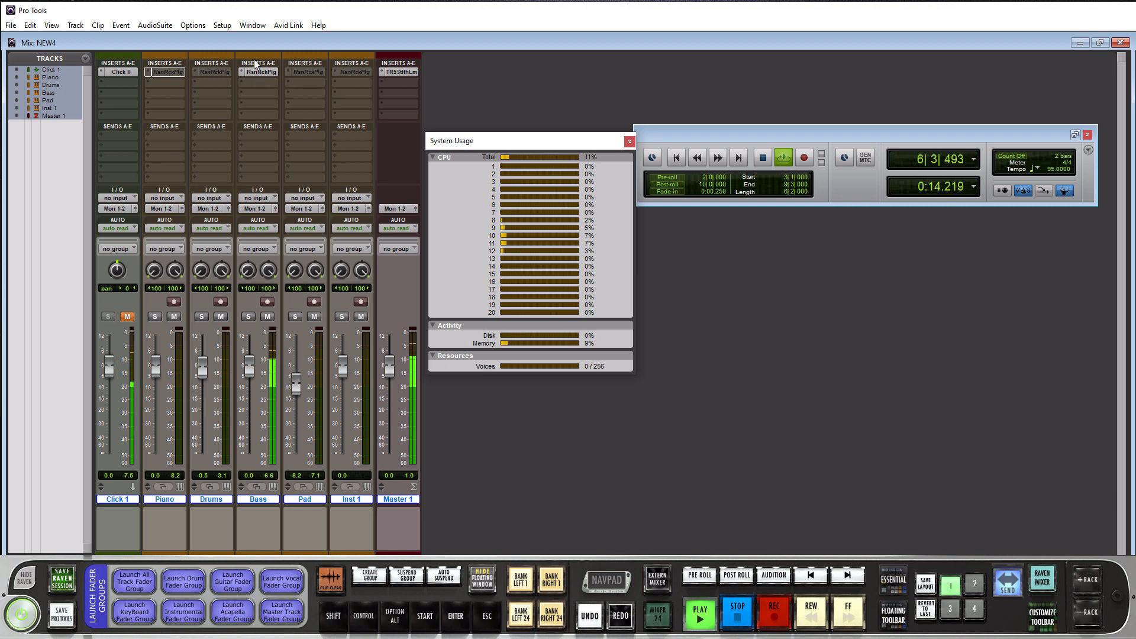
pyautogui.rightClick(258, 71)
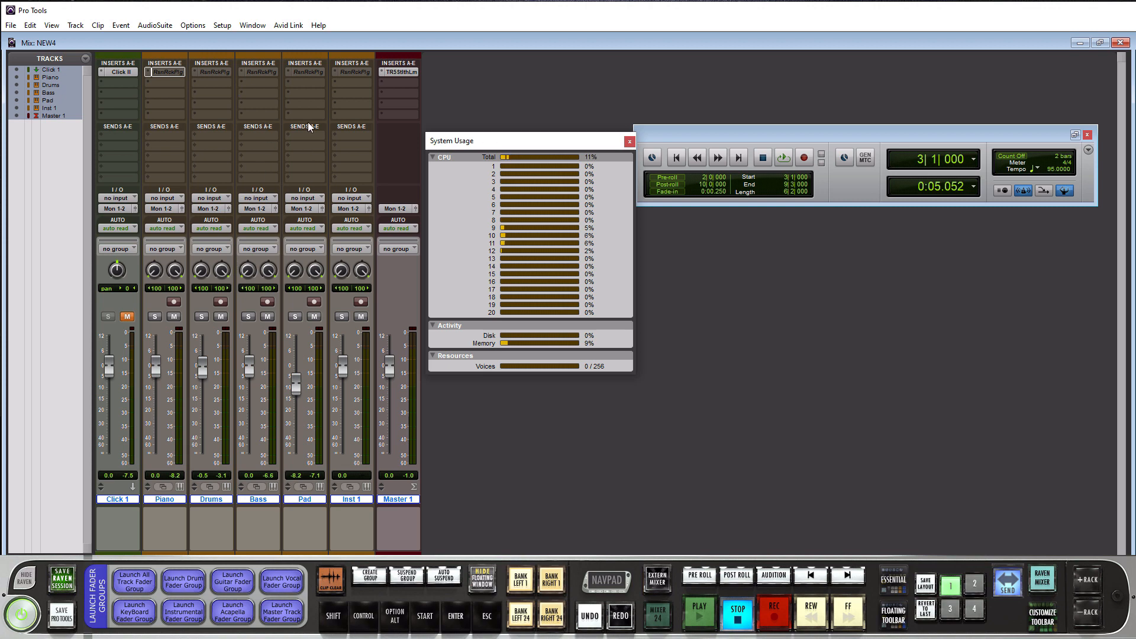
pyautogui.moveTo(328, 71)
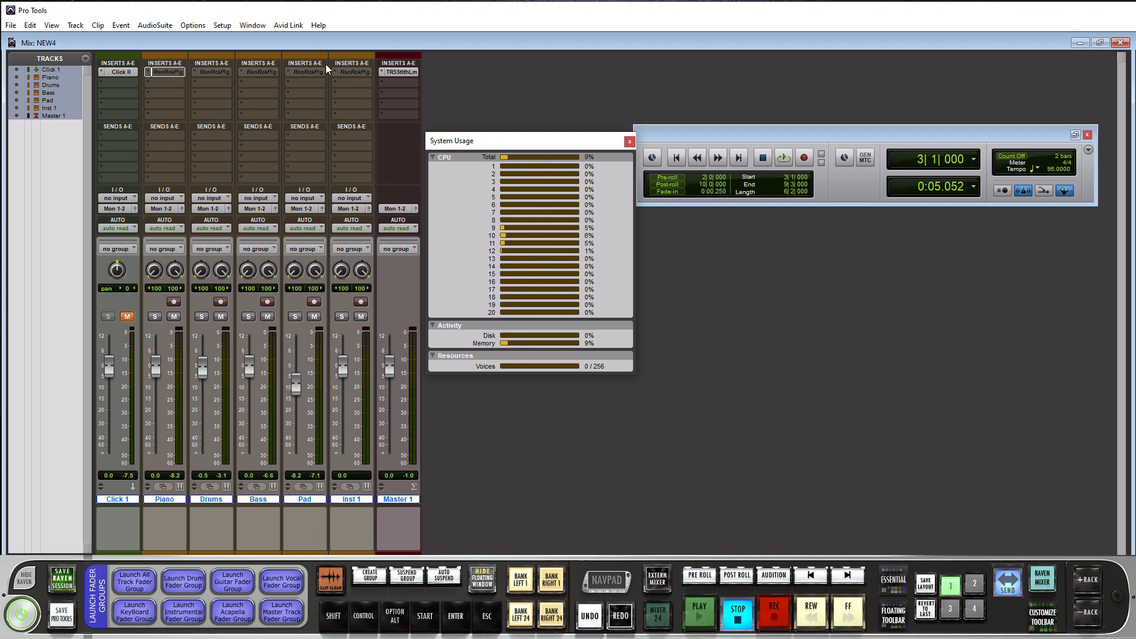
pyautogui.moveTo(325, 106)
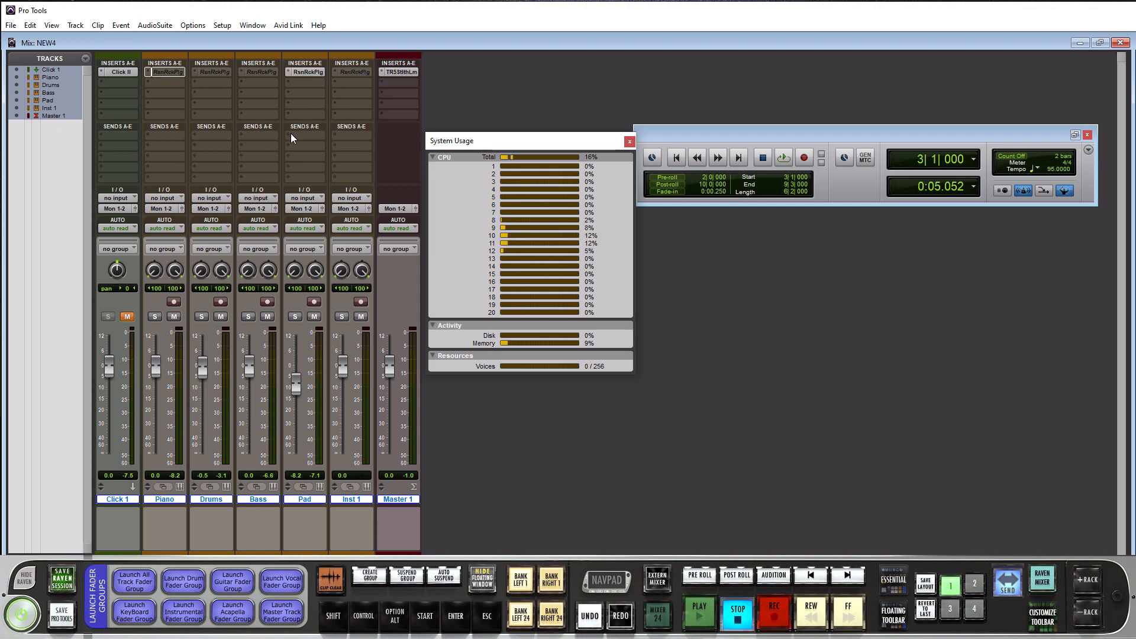
pyautogui.click(701, 611)
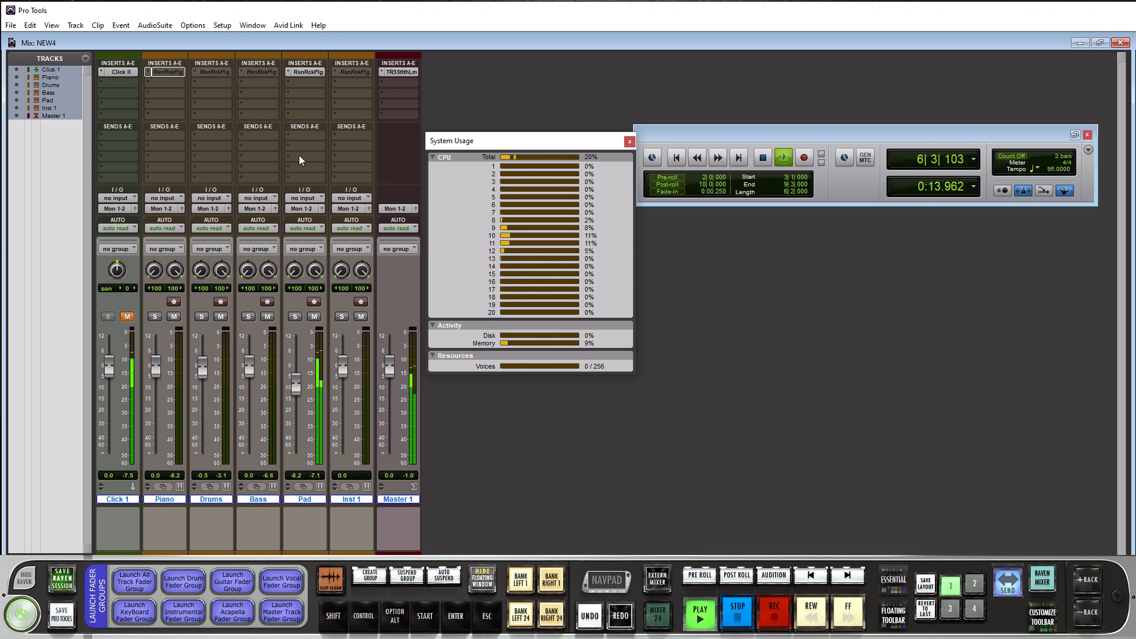
pyautogui.click(736, 613)
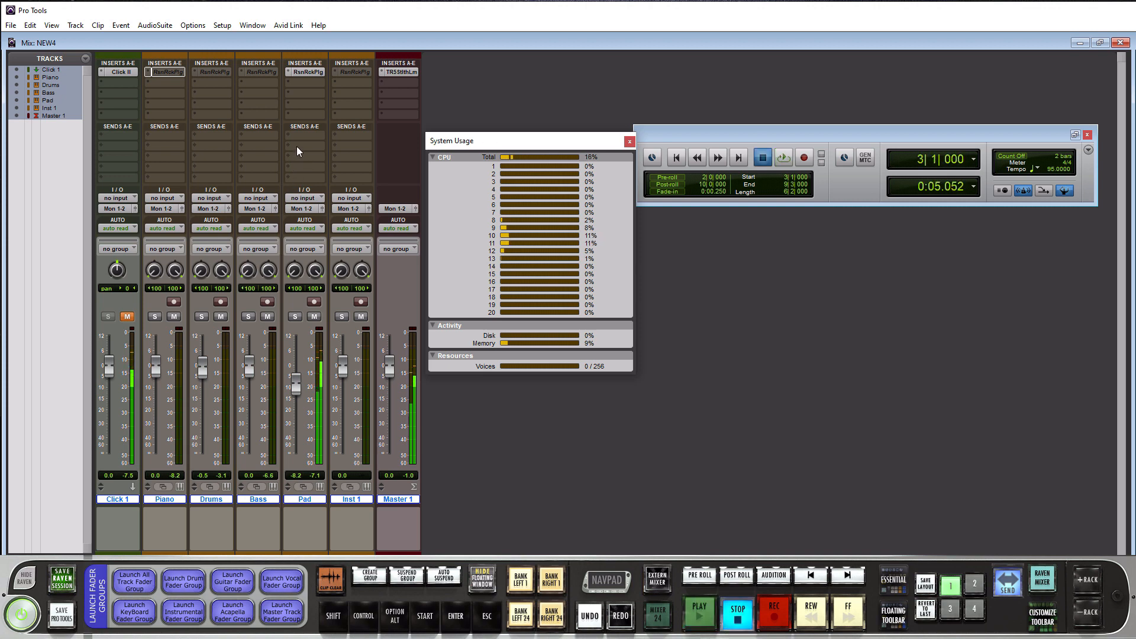
pyautogui.moveTo(424, 228)
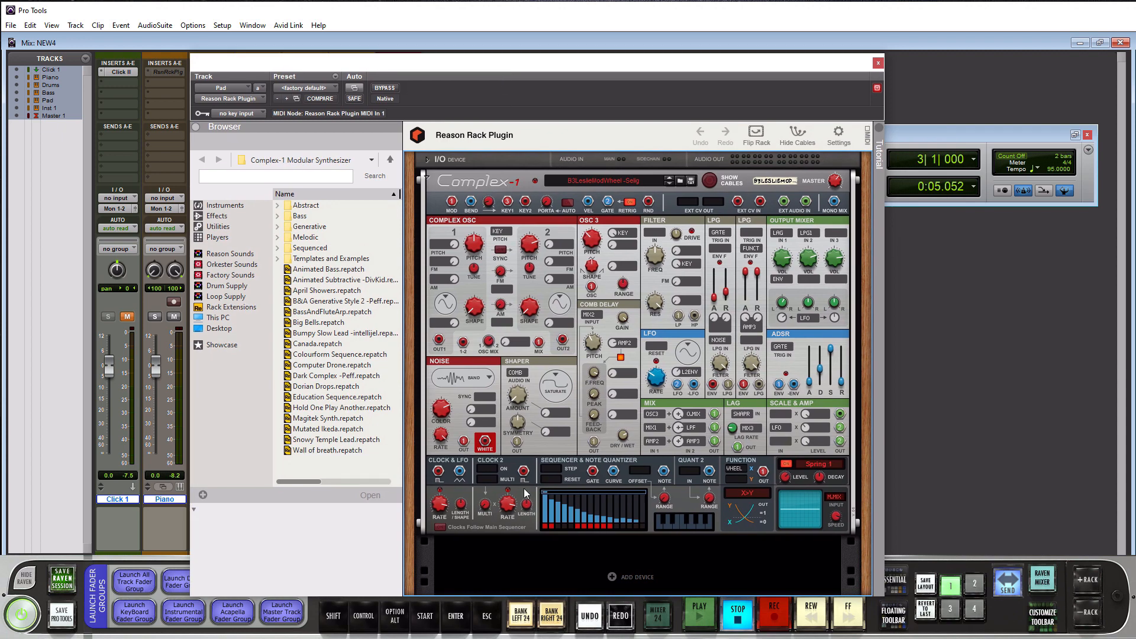
pyautogui.moveTo(613, 428)
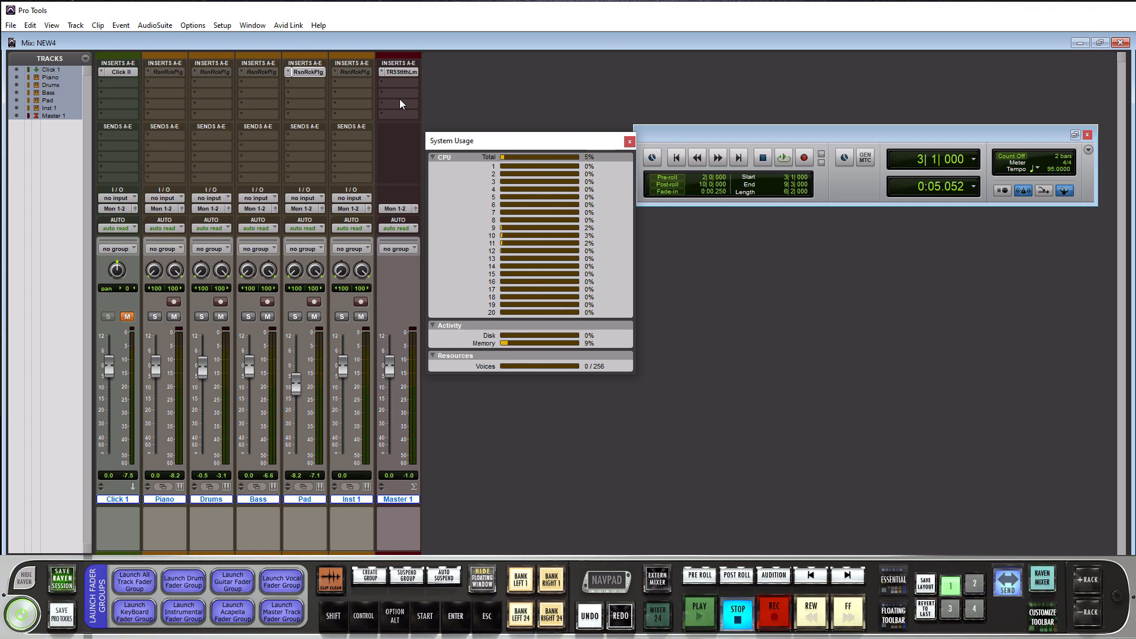
pyautogui.moveTo(285, 80)
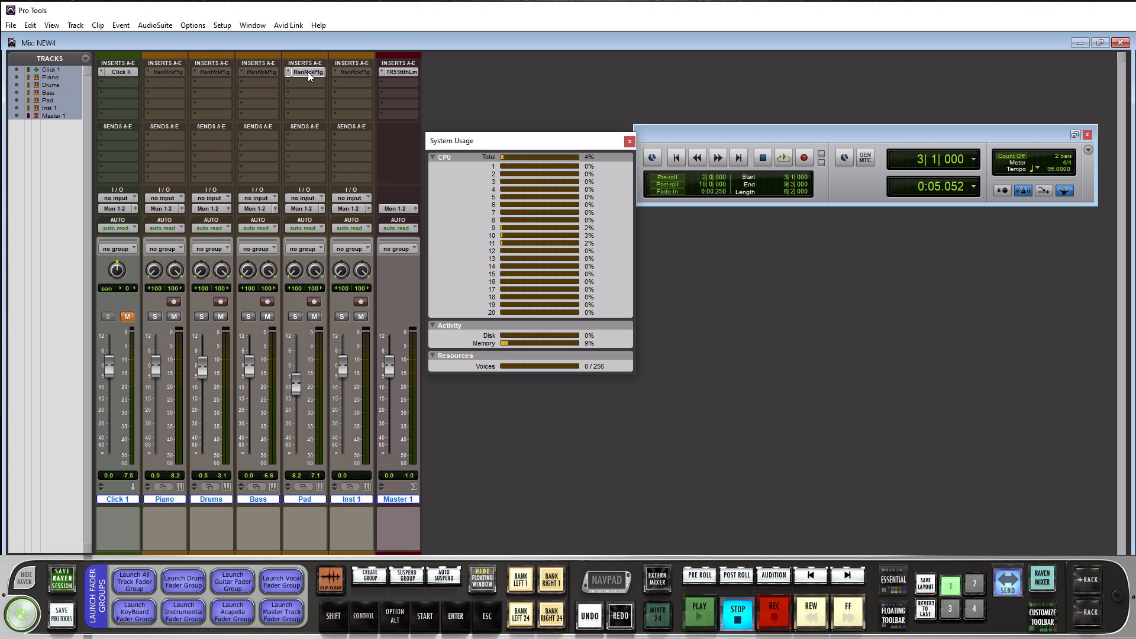
# - Bring up the context menu of the Master track's greyed-out limiter insert
pyautogui.rightClick(305, 71)
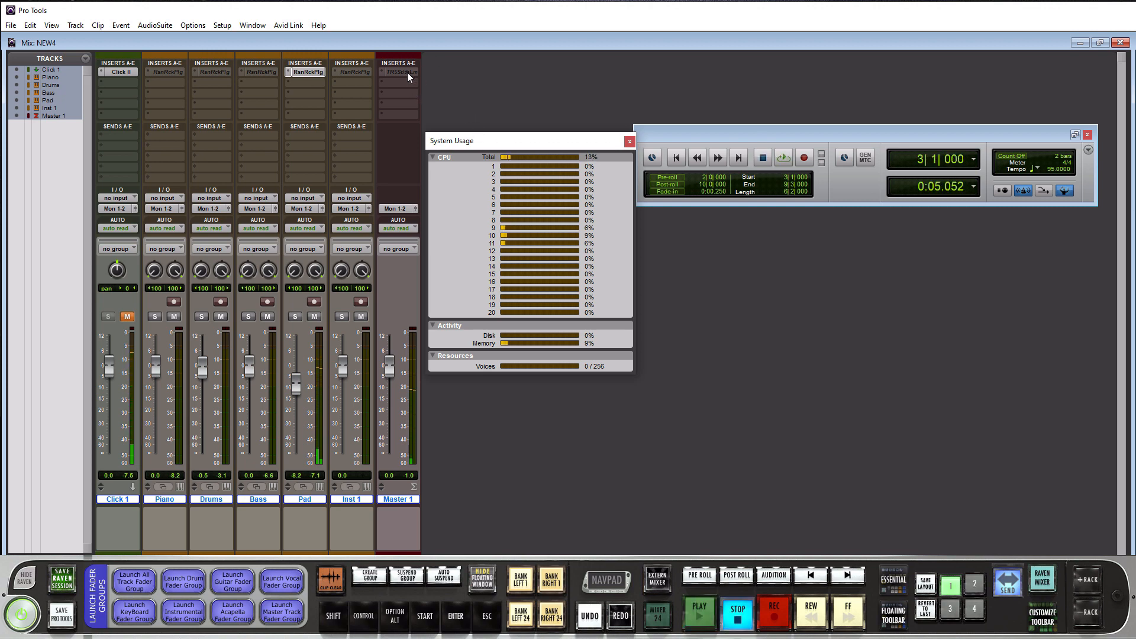
pyautogui.moveTo(398, 121)
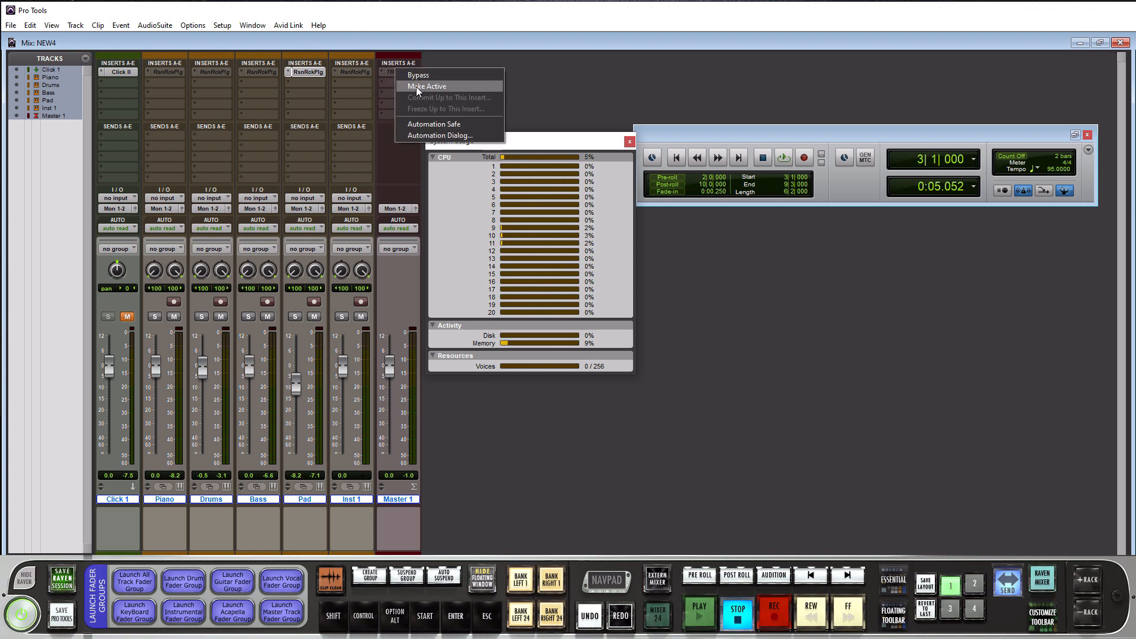
# - Make the Master limiter active again and play the mix, watching total CPU peak near 21%
pyautogui.click(426, 85)
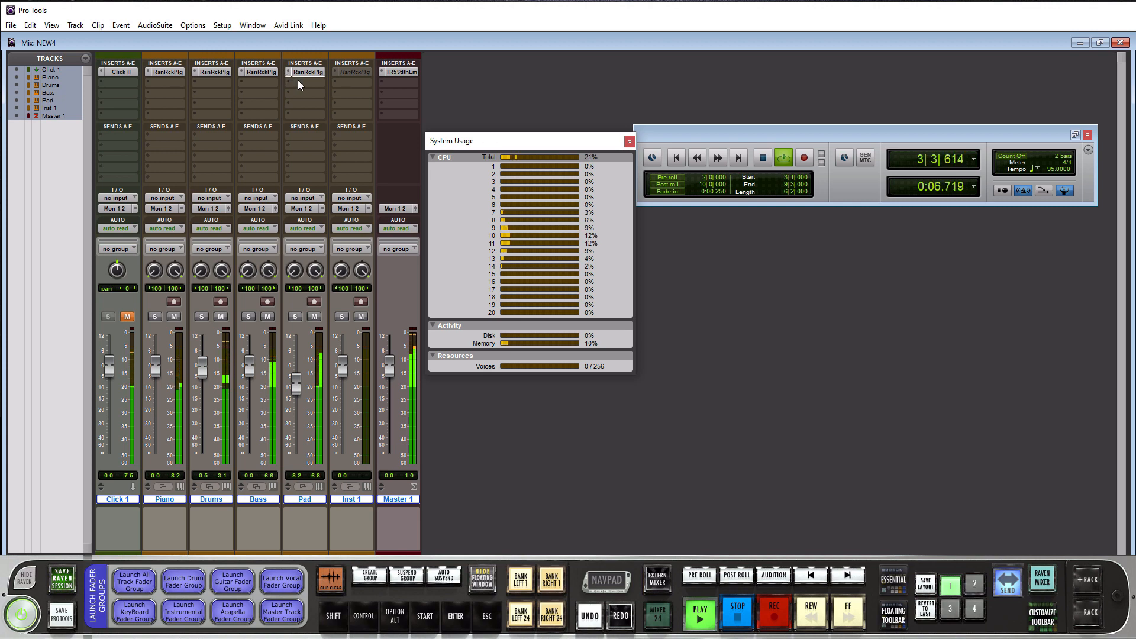
pyautogui.moveTo(304, 71)
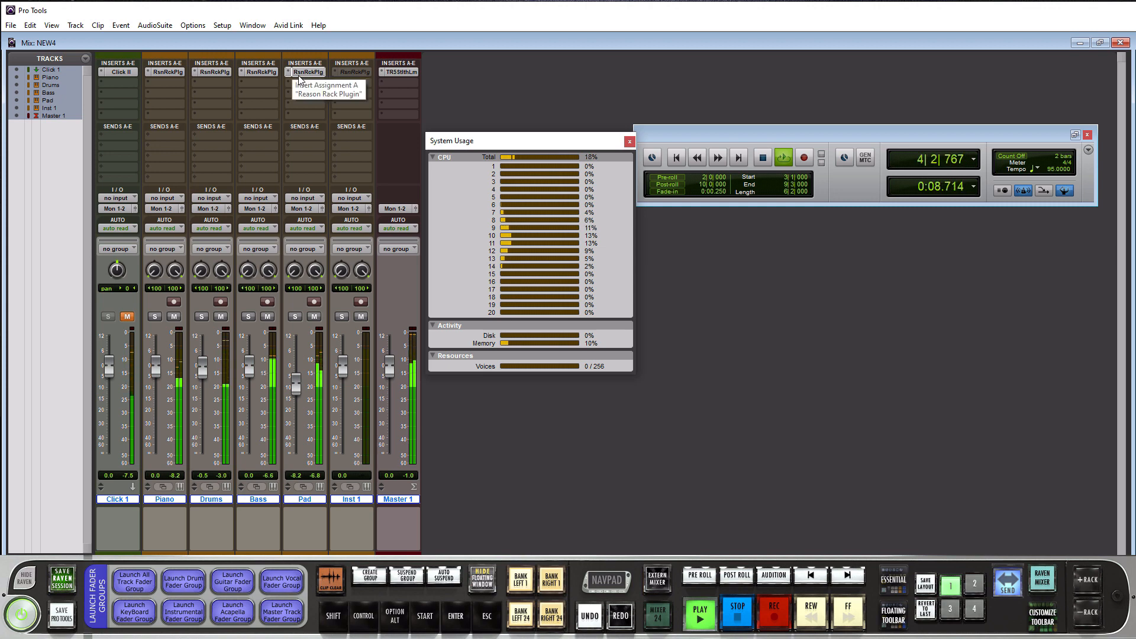
pyautogui.click(737, 616)
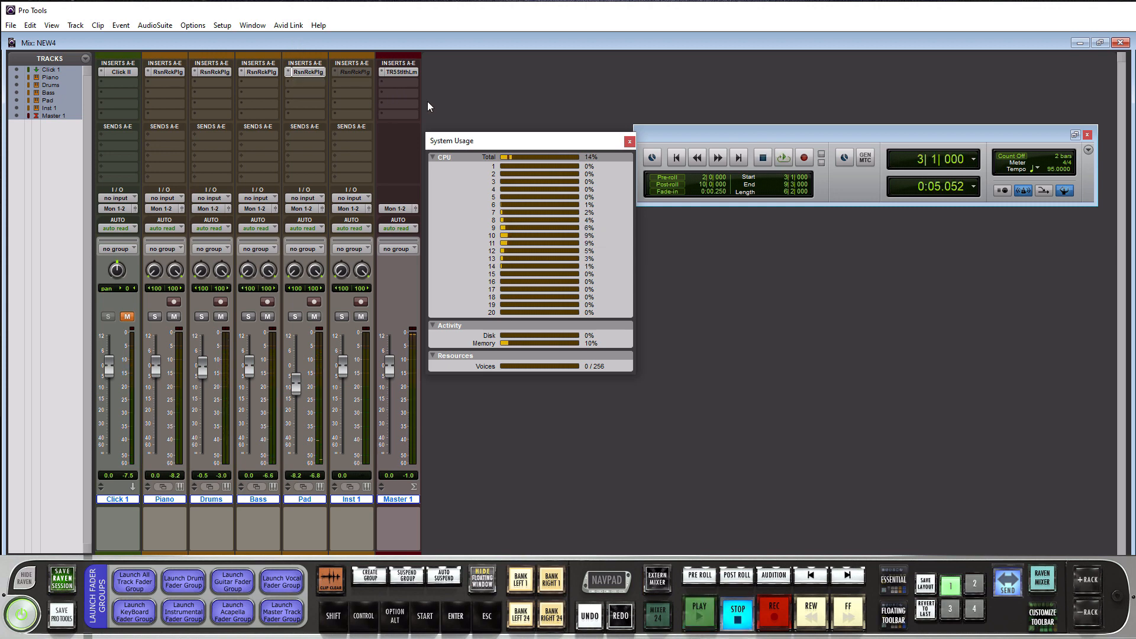